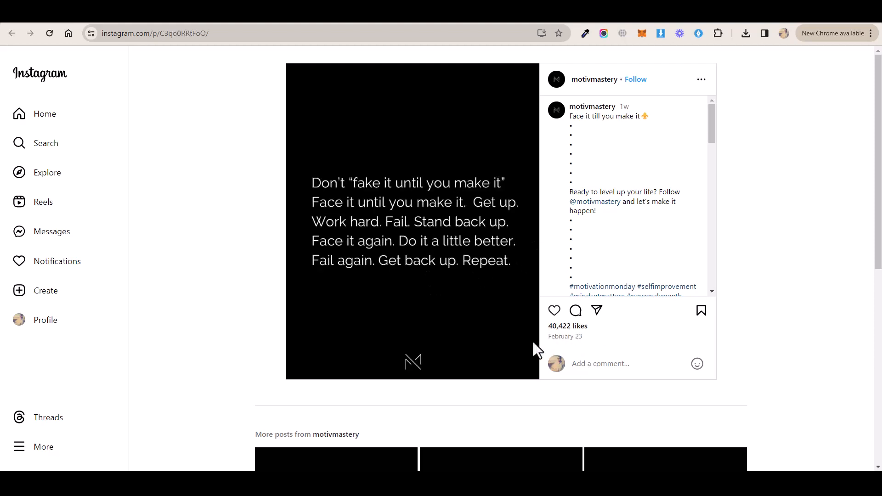
{"action": "mouse_move", "coordinate": [615, 138]}
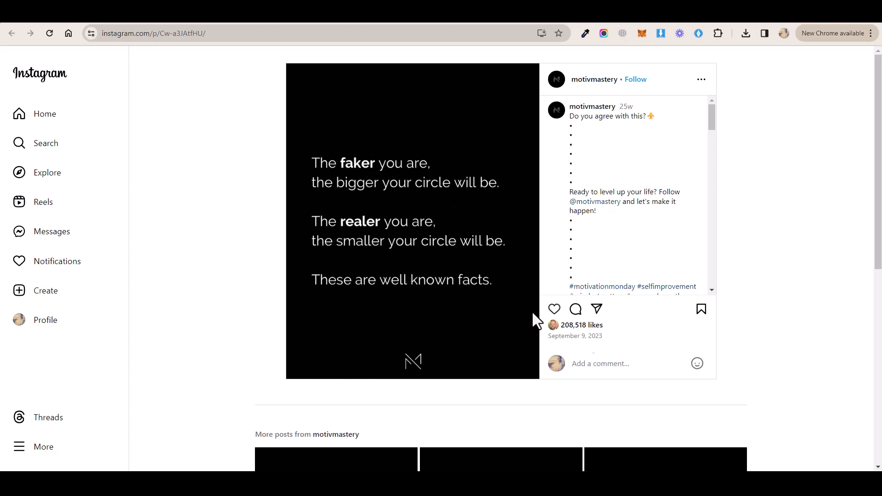
{"action": "mouse_move", "coordinate": [493, 206]}
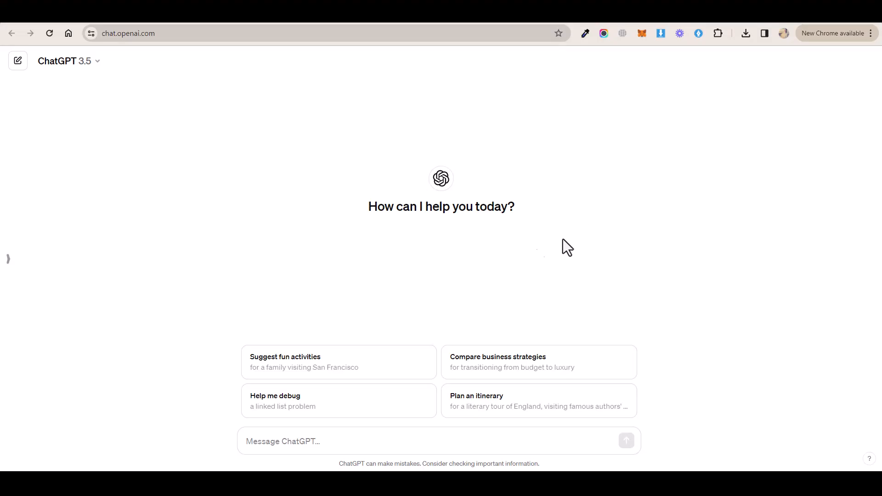
{"action": "mouse_move", "coordinate": [438, 283]}
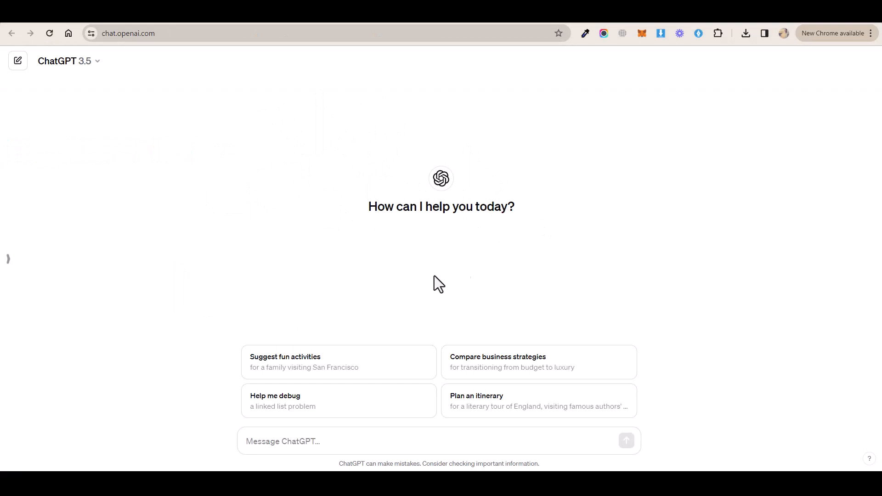
Step: Type 'create 50 different success and motivation quotes in a table format' into ChatGPT
{"action": "type", "text": "create 50 different success and motivation quotes in a table format"}
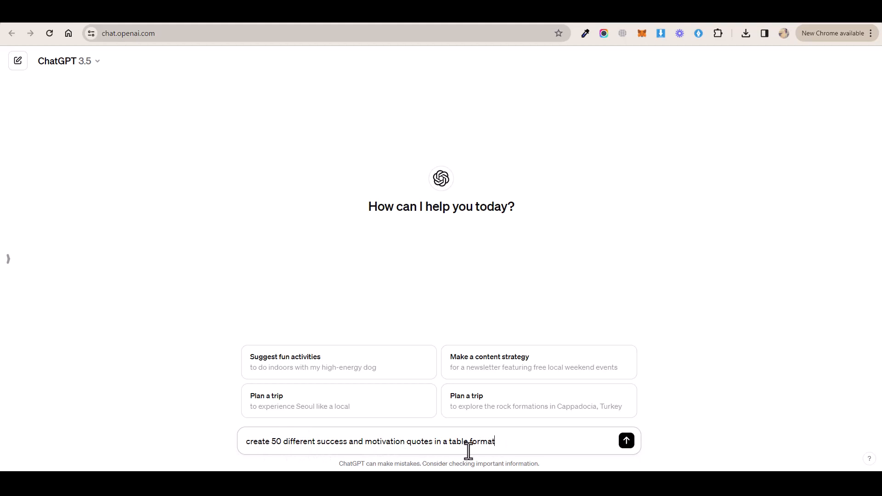
{"action": "mouse_move", "coordinate": [437, 442]}
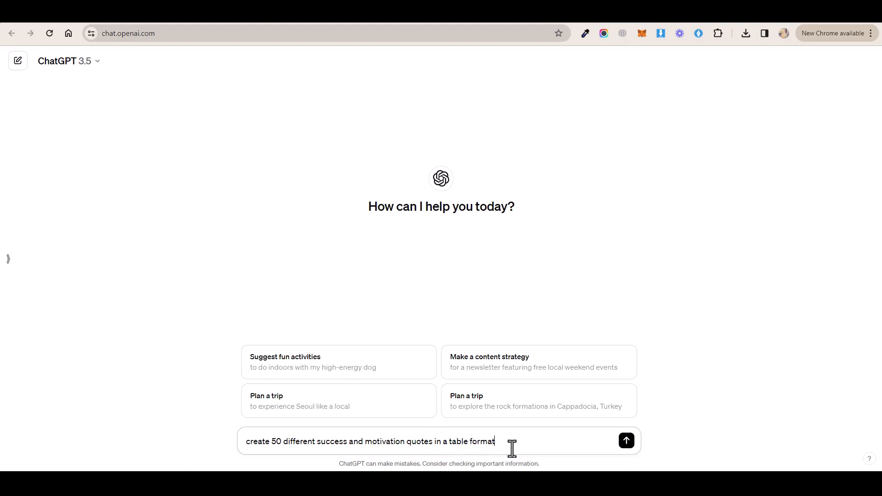
{"action": "double_click", "coordinate": [277, 441]}
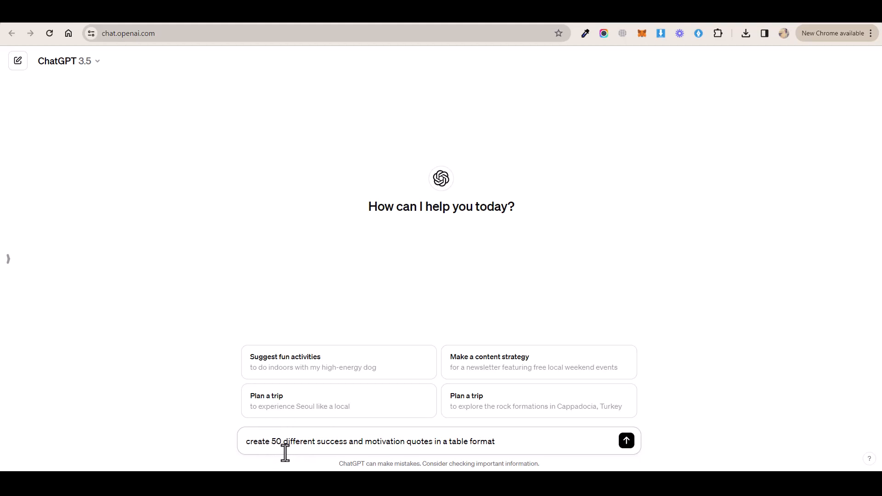
{"action": "mouse_move", "coordinate": [349, 348]}
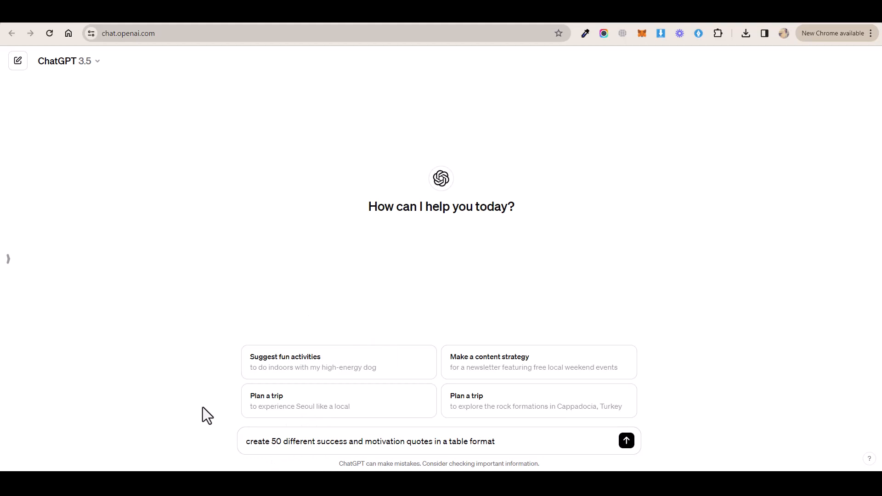
{"action": "mouse_move", "coordinate": [213, 421]}
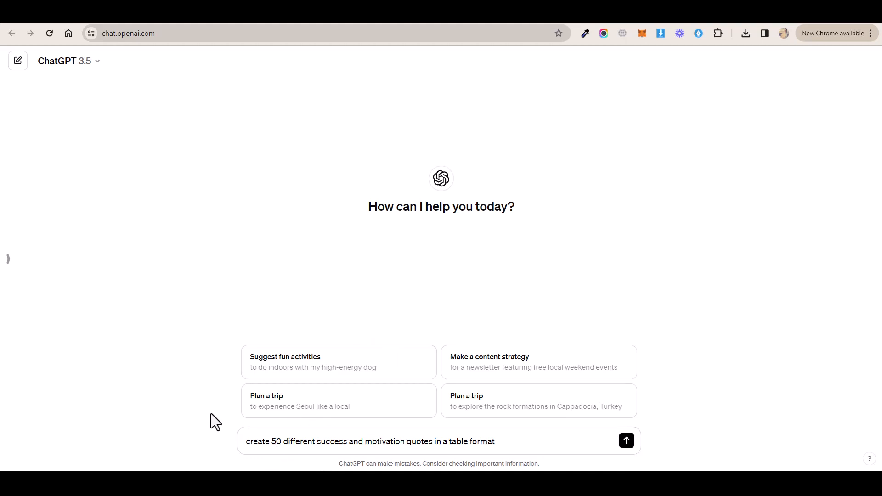
{"action": "mouse_move", "coordinate": [218, 432]}
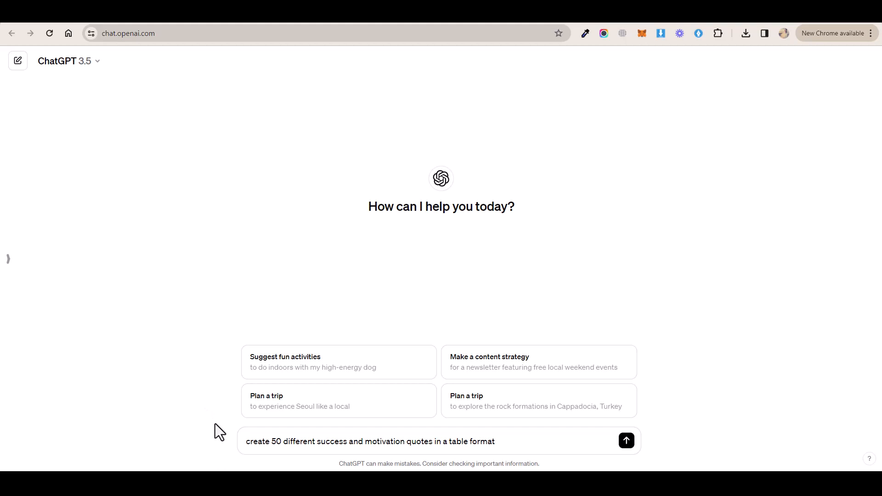
{"action": "mouse_move", "coordinate": [423, 325]}
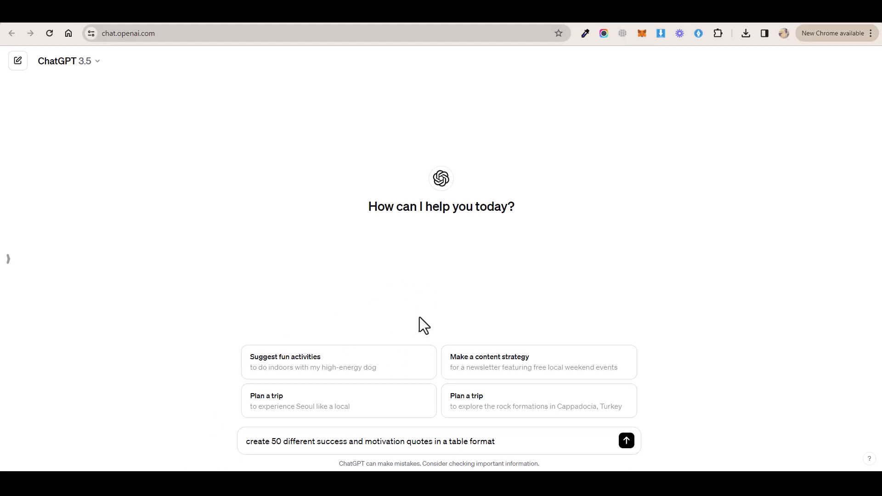
{"action": "mouse_move", "coordinate": [278, 454]}
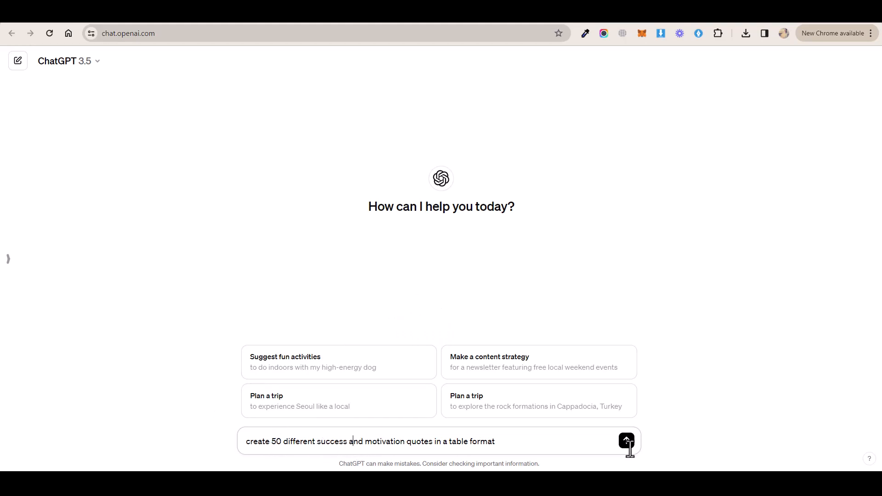
Step: Send the 50-quote request, review the reply table, then request 50 more non-repeating quotes
{"action": "left_click", "coordinate": [626, 440]}
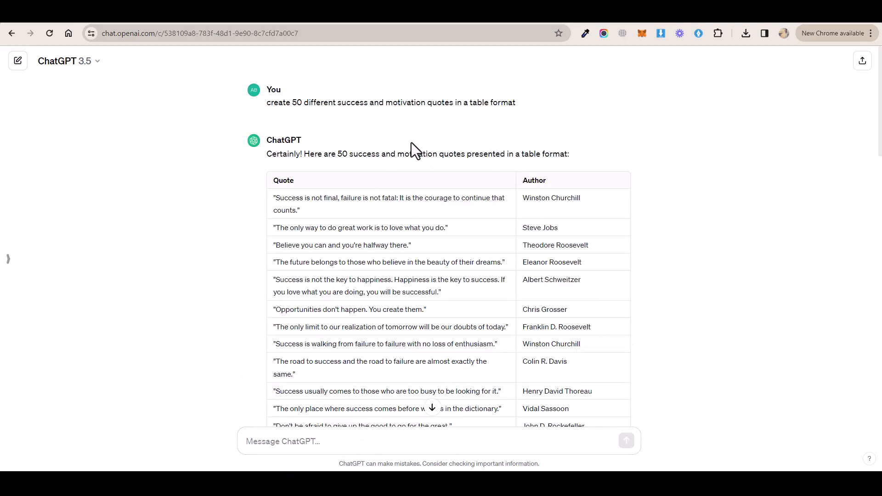
{"action": "scroll", "scroll_direction": "down", "scroll_amount": 3}
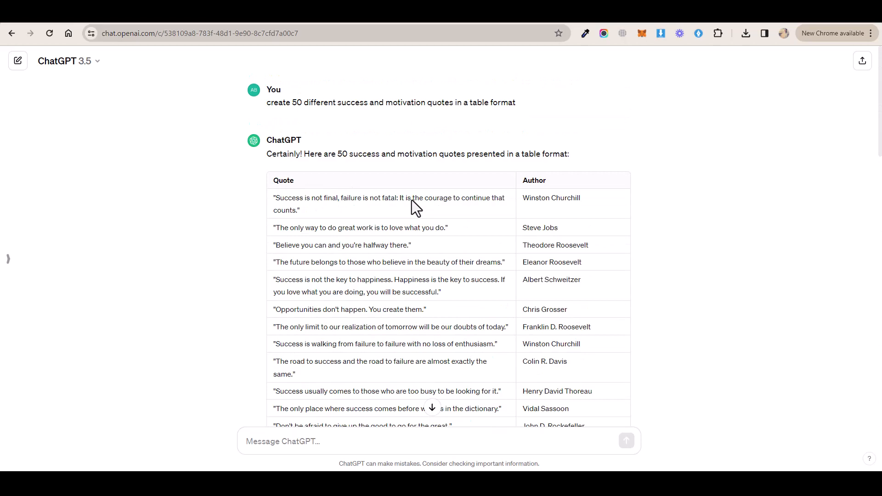
{"action": "scroll", "scroll_direction": "down", "scroll_amount": 3}
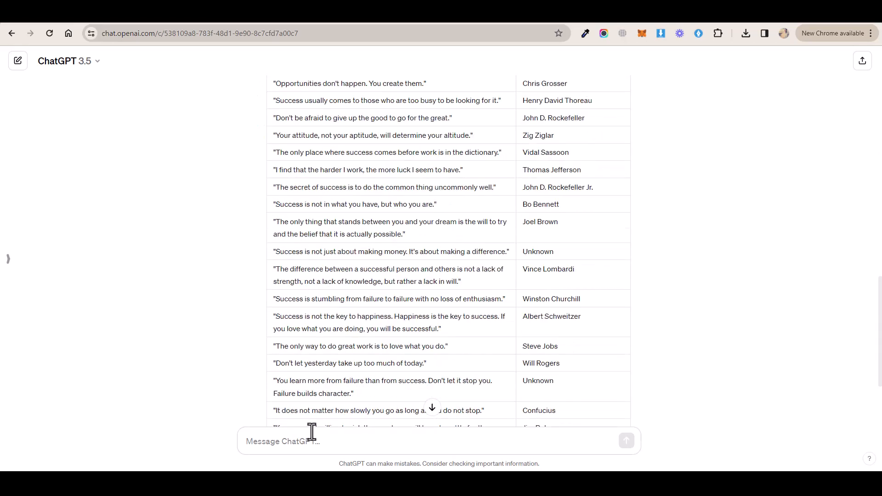
{"action": "type", "text": "Come up with 50 more using the same specifications, don't repeat previous ones"}
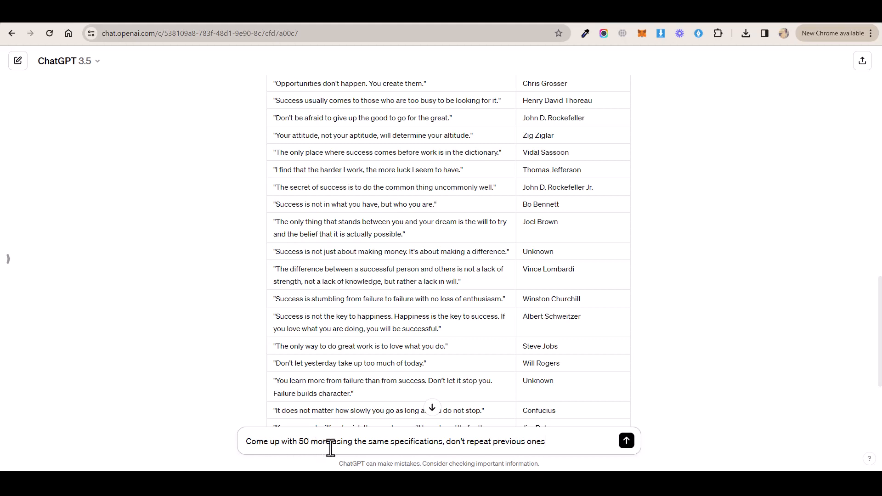
{"action": "mouse_move", "coordinate": [454, 450]}
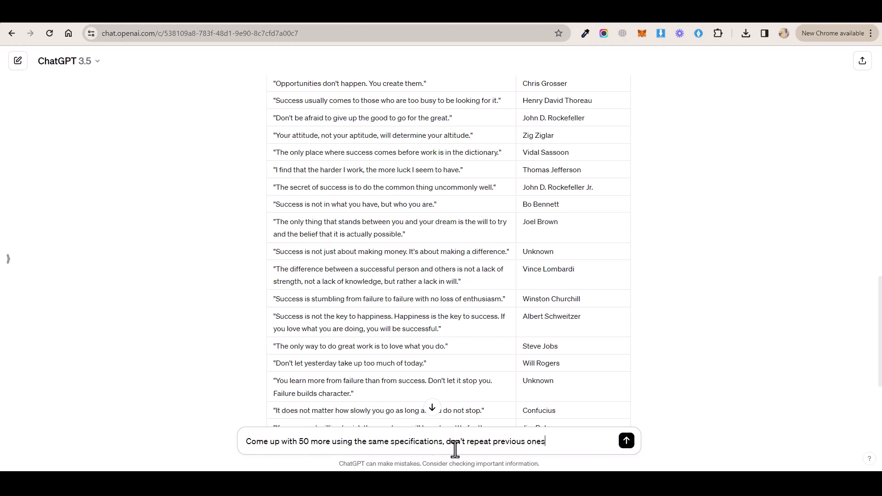
{"action": "mouse_move", "coordinate": [626, 440]}
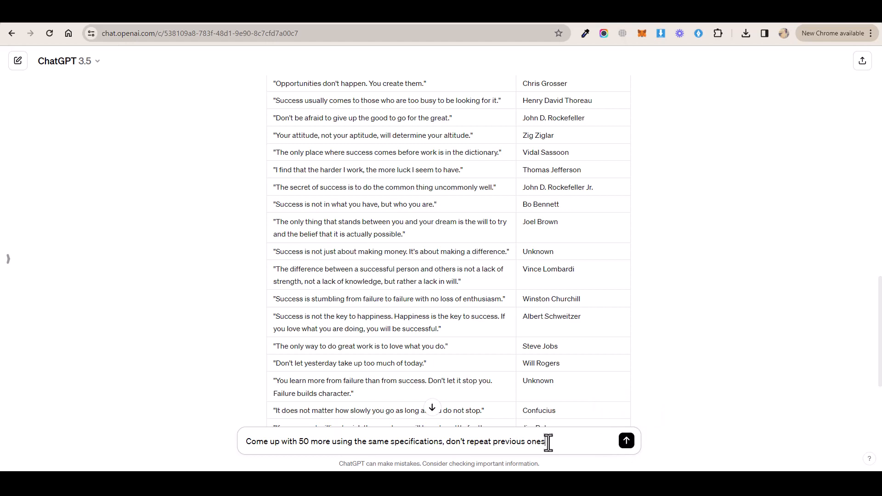
{"action": "left_click", "coordinate": [625, 441]}
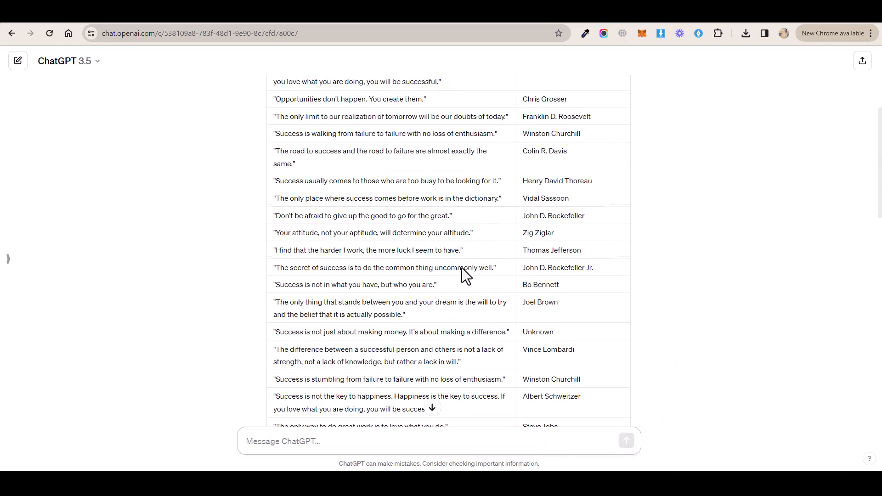
{"action": "scroll", "scroll_direction": "up", "scroll_amount": 3}
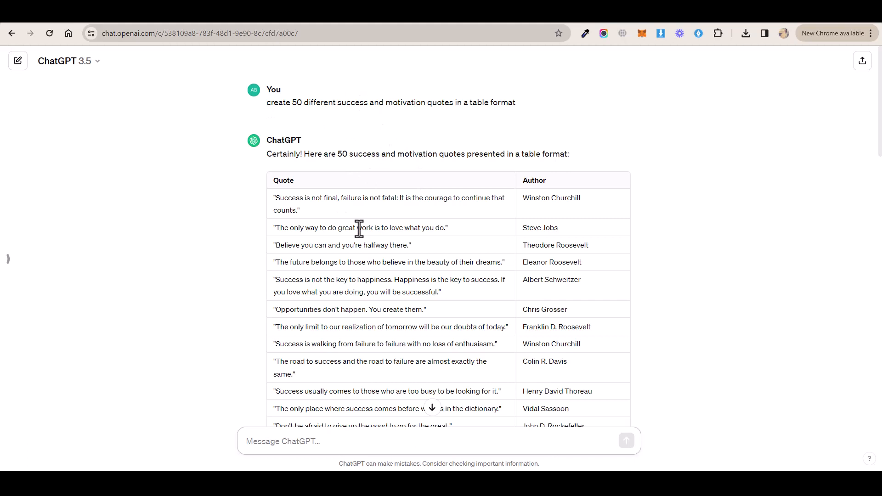
{"action": "left_click_drag", "start_coordinate": [267, 154], "coordinate": [456, 153]}
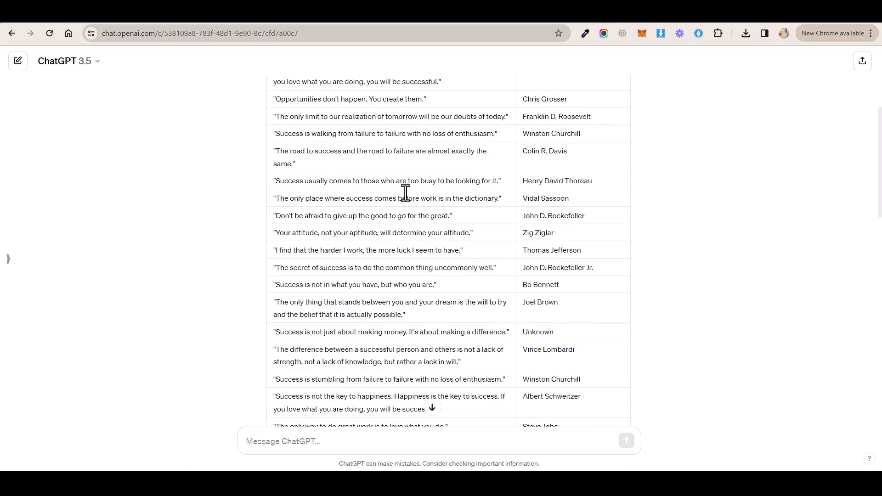
{"action": "scroll", "scroll_direction": "down", "scroll_amount": 3}
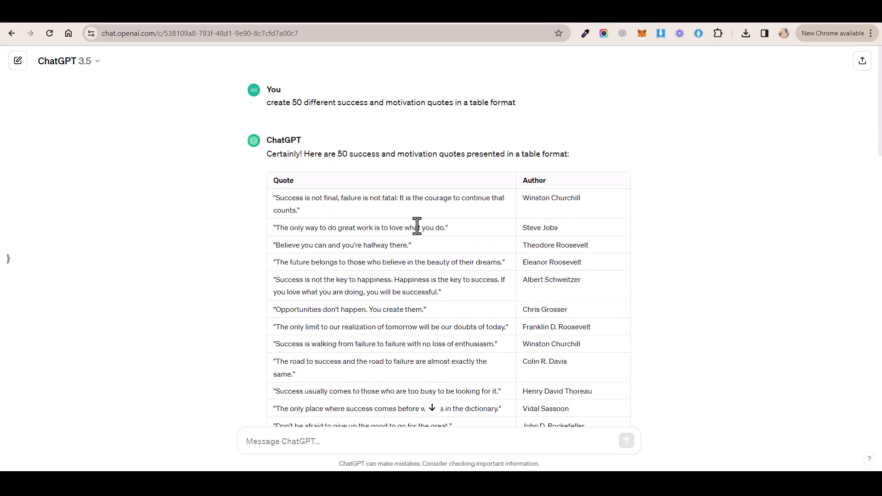
{"action": "mouse_move", "coordinate": [348, 224]}
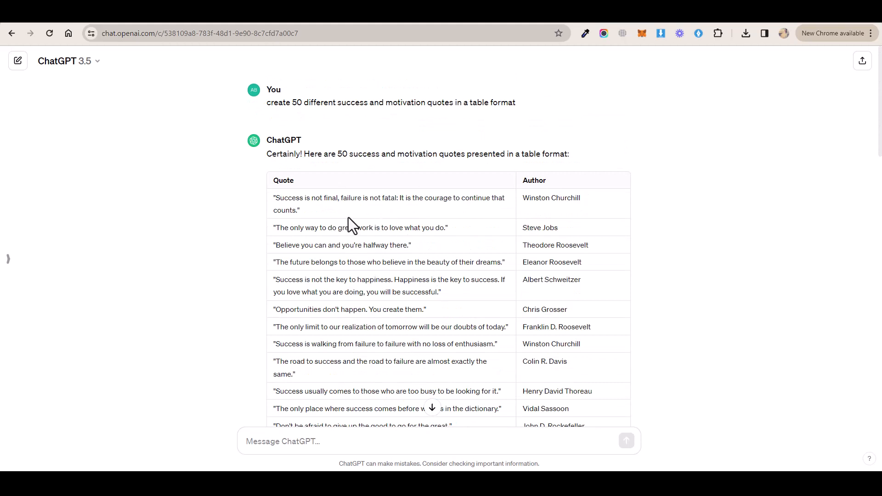
{"action": "mouse_move", "coordinate": [468, 173]}
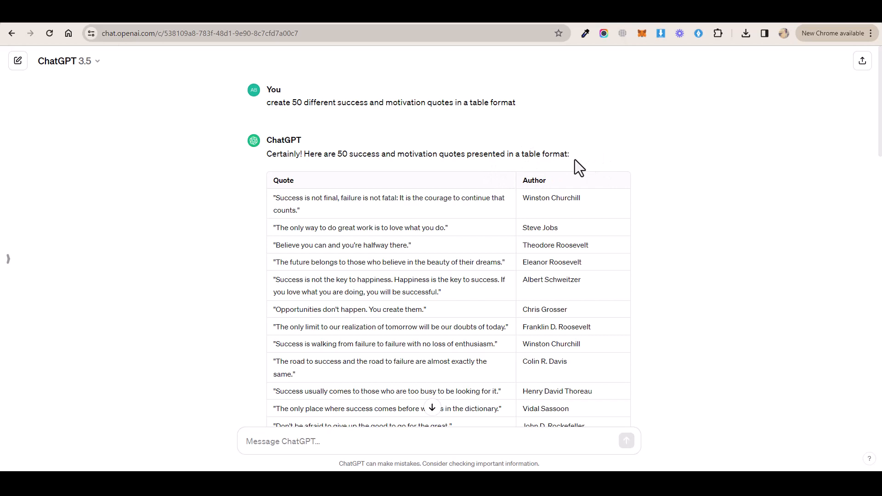
{"action": "left_click_drag", "start_coordinate": [274, 180], "coordinate": [380, 197]}
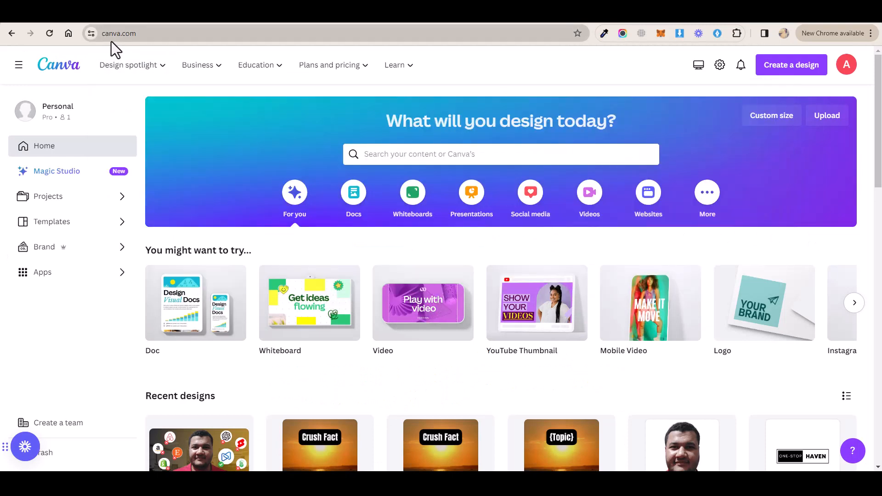
{"action": "mouse_move", "coordinate": [408, 129]}
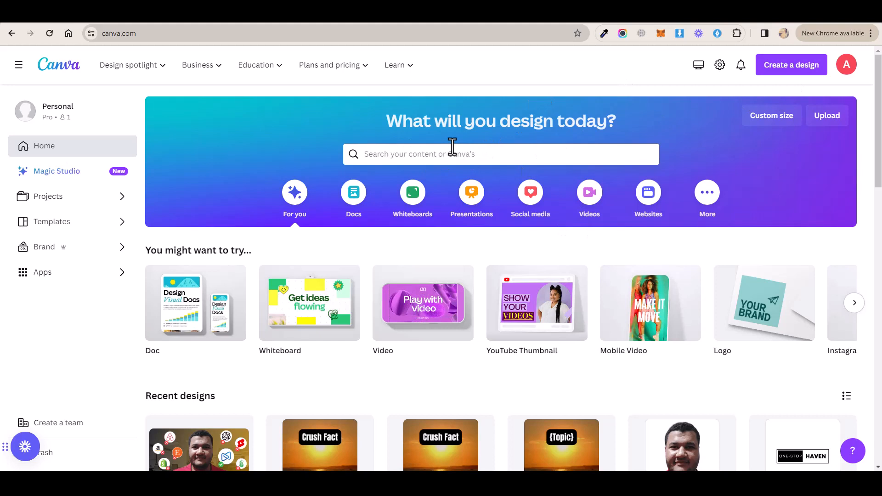
Step: Search Canva for 'instagram post' and choose the Instagram Post (Square) suggestion
{"action": "left_click", "coordinate": [500, 153]}
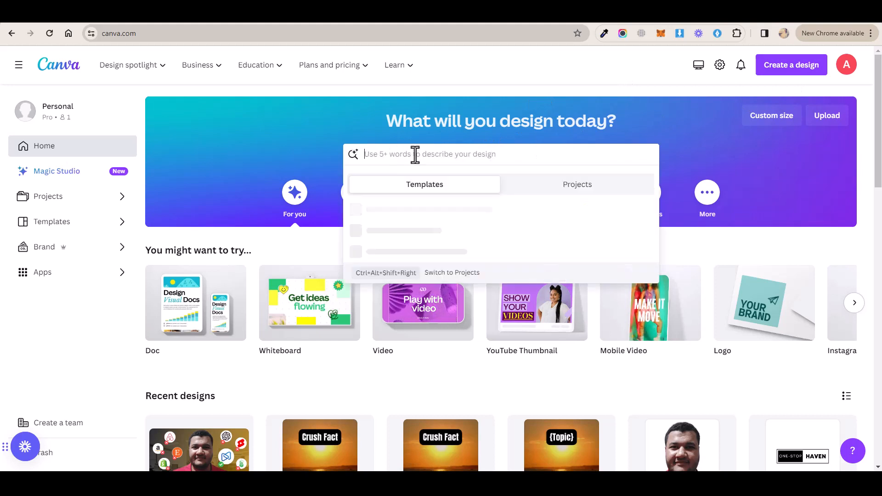
{"action": "type", "text": "instagram post"}
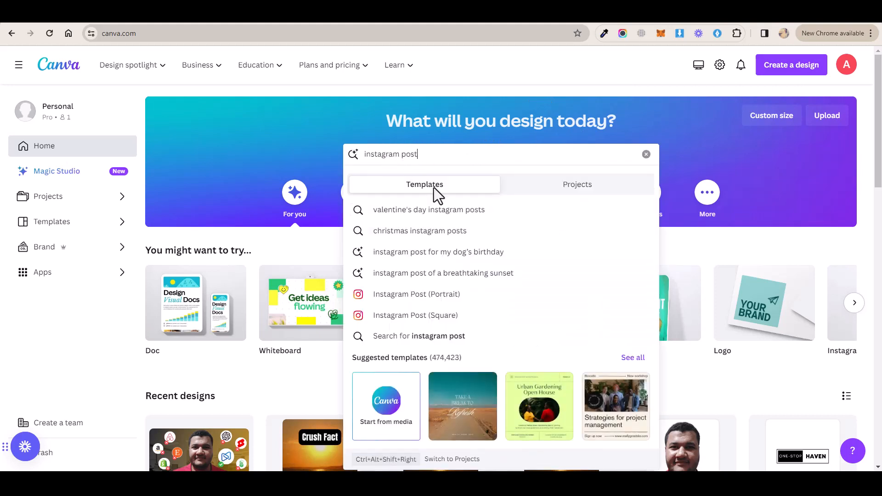
{"action": "mouse_move", "coordinate": [439, 315]}
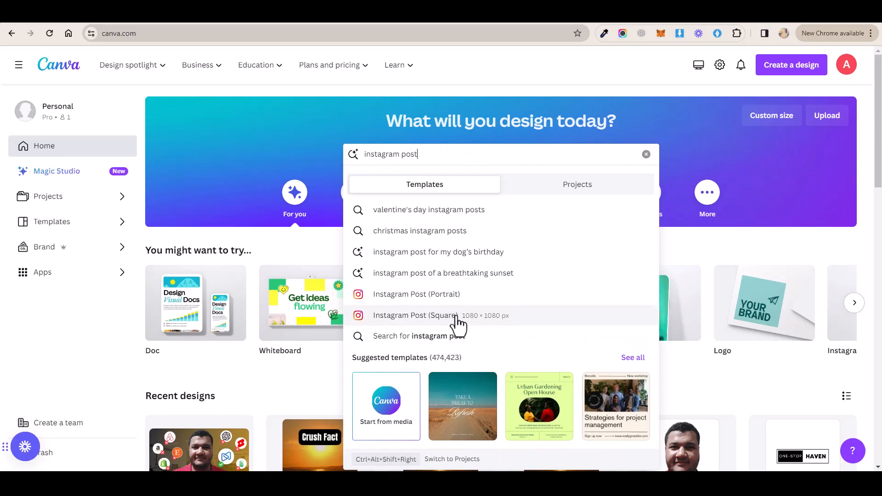
{"action": "left_click", "coordinate": [416, 315]}
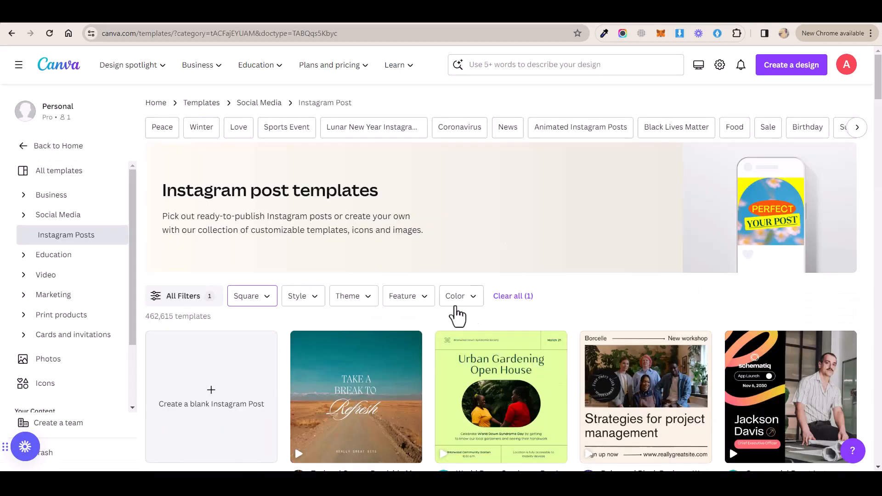
Step: Filter square templates to Motivational and Quote themes and browse to White Modern Inspirational Quotes
{"action": "scroll", "scroll_direction": "down", "scroll_amount": 3}
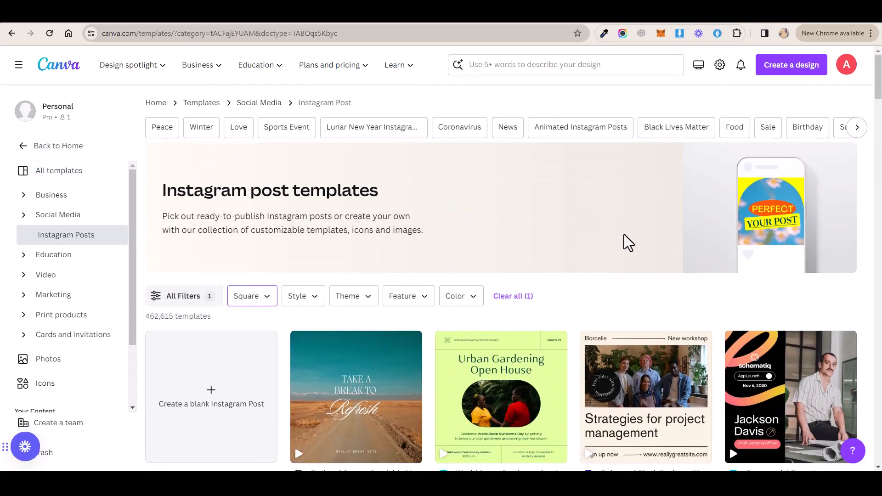
{"action": "mouse_move", "coordinate": [393, 221]}
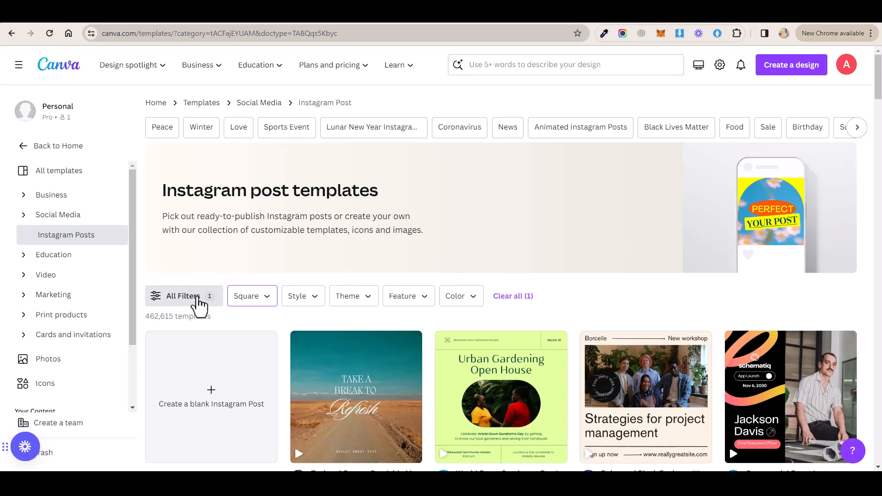
{"action": "left_click", "coordinate": [182, 296]}
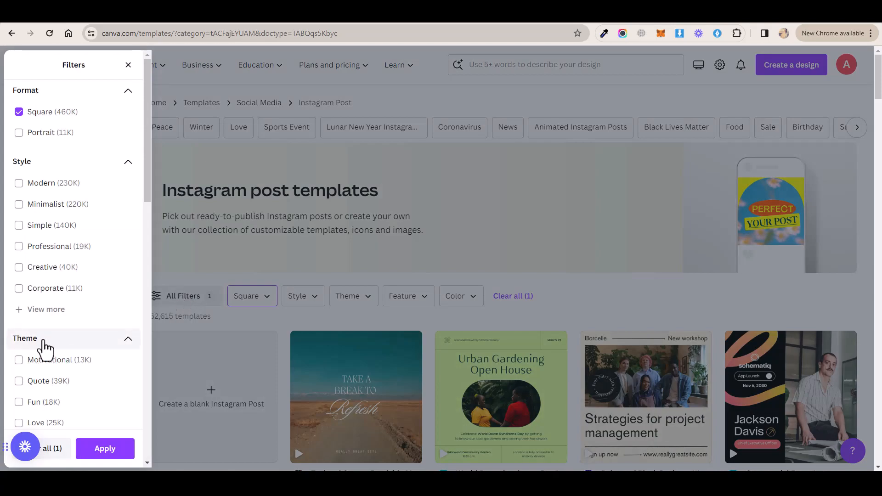
{"action": "scroll", "scroll_direction": "down", "scroll_amount": 3}
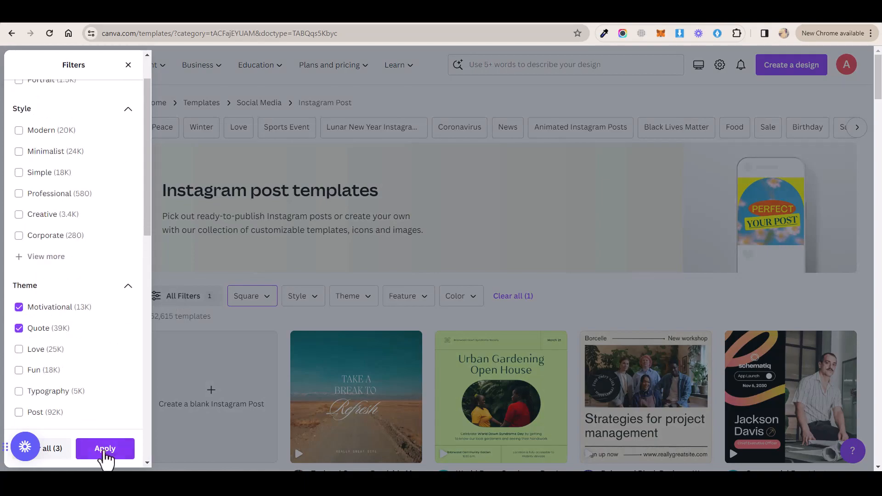
{"action": "left_click", "coordinate": [105, 449]}
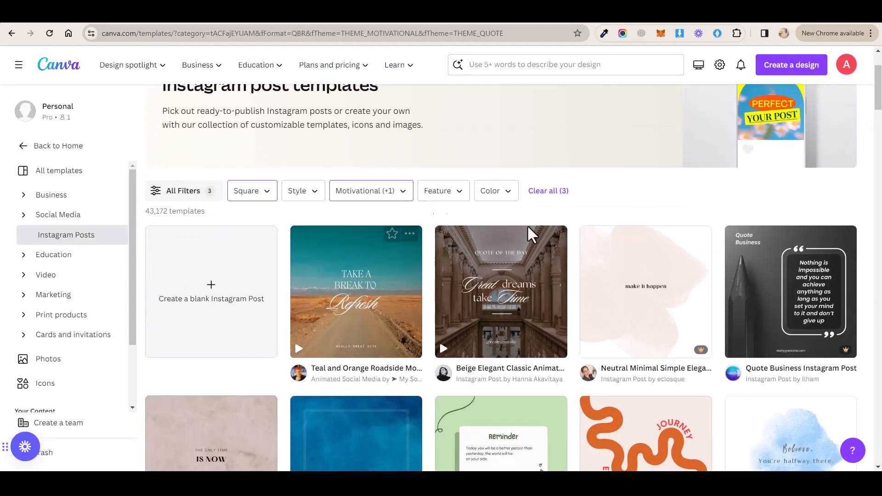
{"action": "scroll", "scroll_direction": "down", "scroll_amount": 3}
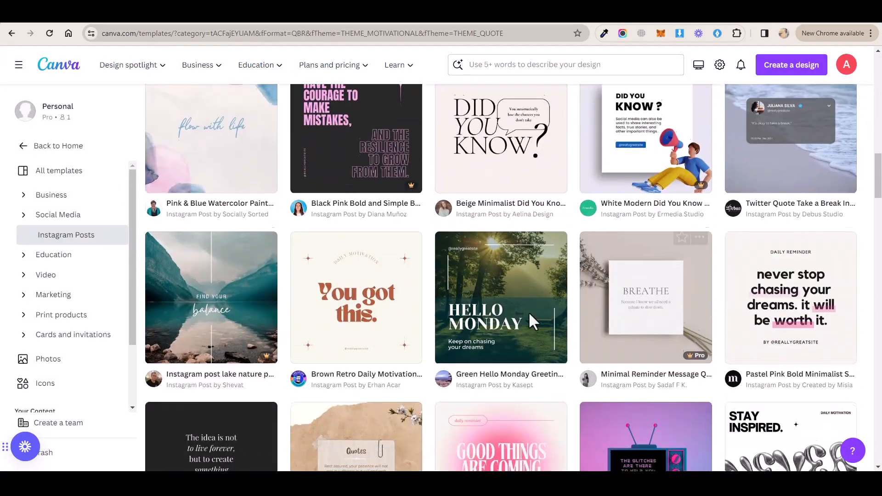
{"action": "scroll", "scroll_direction": "down", "scroll_amount": 3}
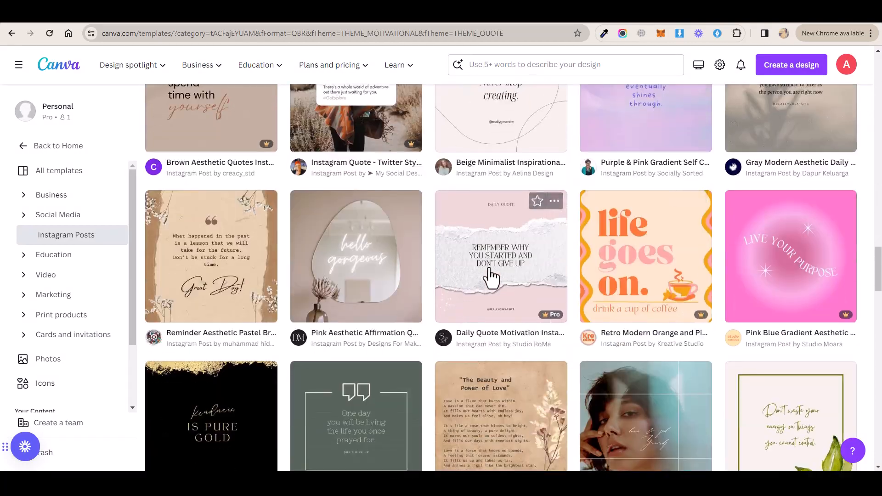
{"action": "scroll", "scroll_direction": "down", "scroll_amount": 3}
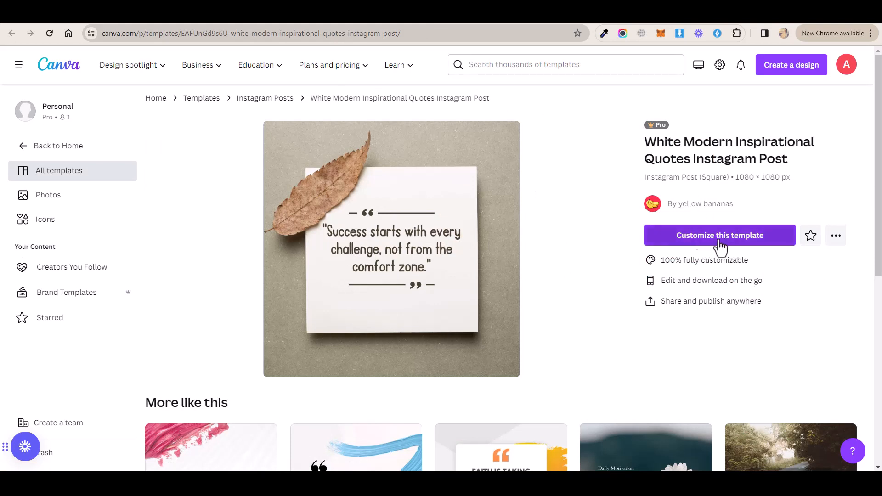
{"action": "mouse_move", "coordinate": [338, 282]}
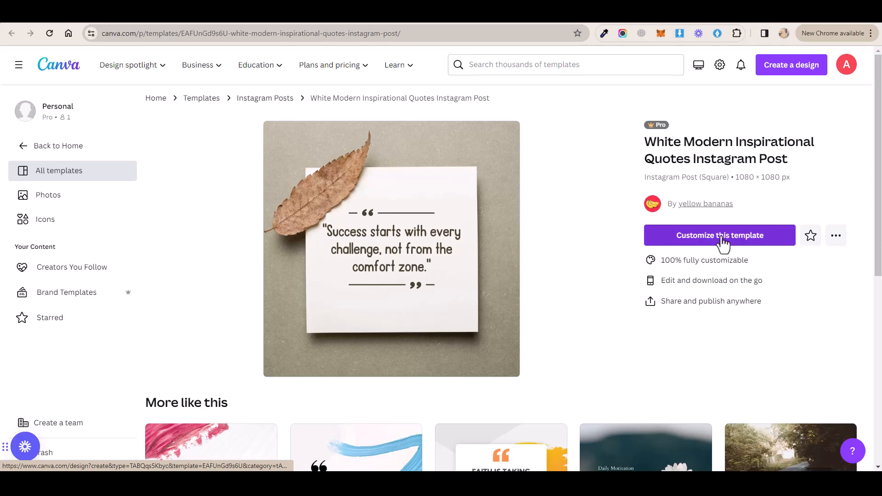
Step: Customize the White Modern Inspirational Quotes template and start editing its quote text
{"action": "left_click", "coordinate": [719, 236]}
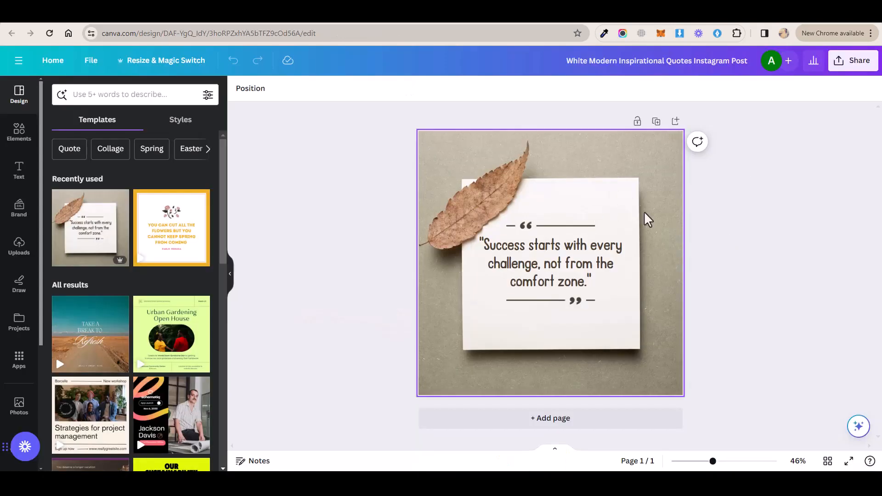
{"action": "left_click", "coordinate": [551, 263]}
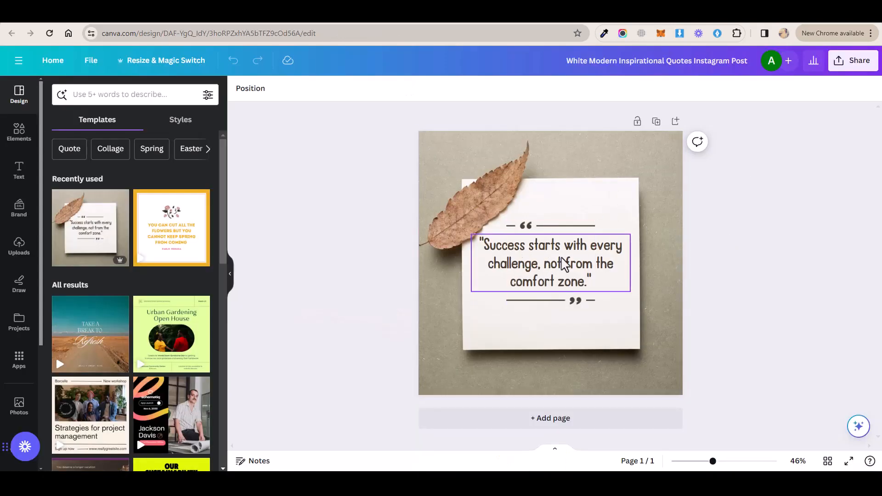
{"action": "double_click", "coordinate": [551, 264]}
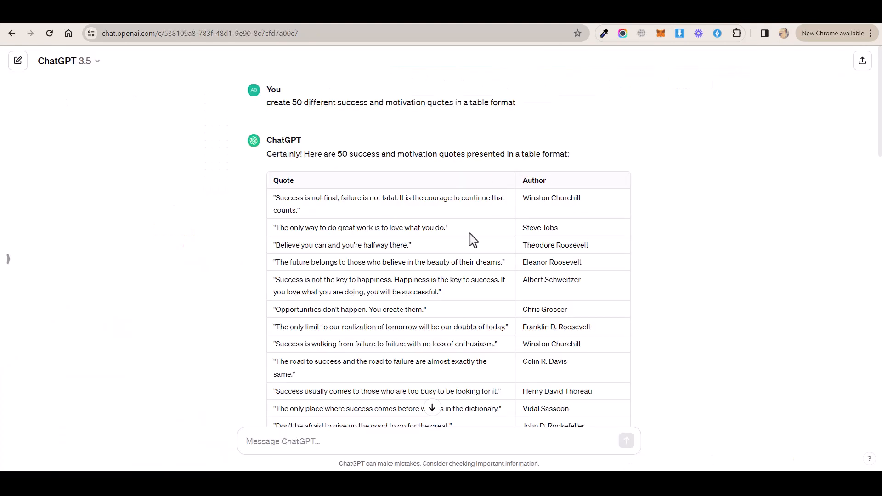
Step: Replace the sample quote with 'Quote' and add a duplicated 'Author' line below the quote marks
{"action": "double_click", "coordinate": [283, 180]}
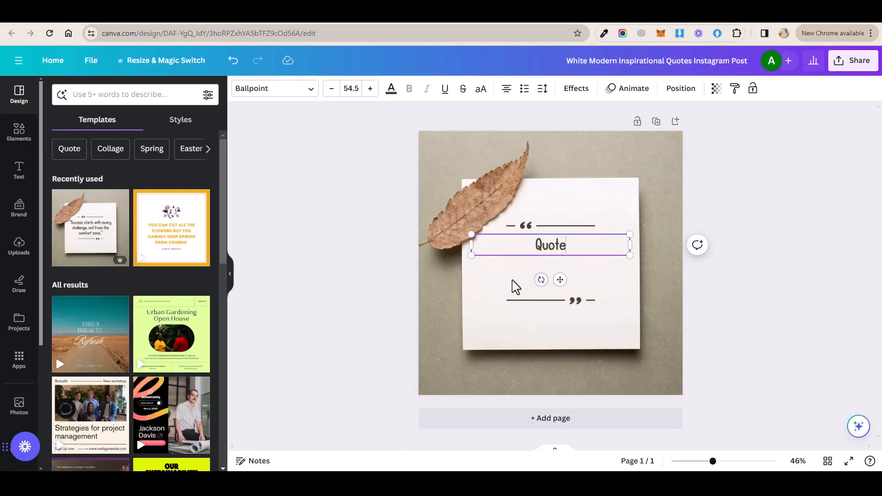
{"action": "left_click", "coordinate": [549, 244]}
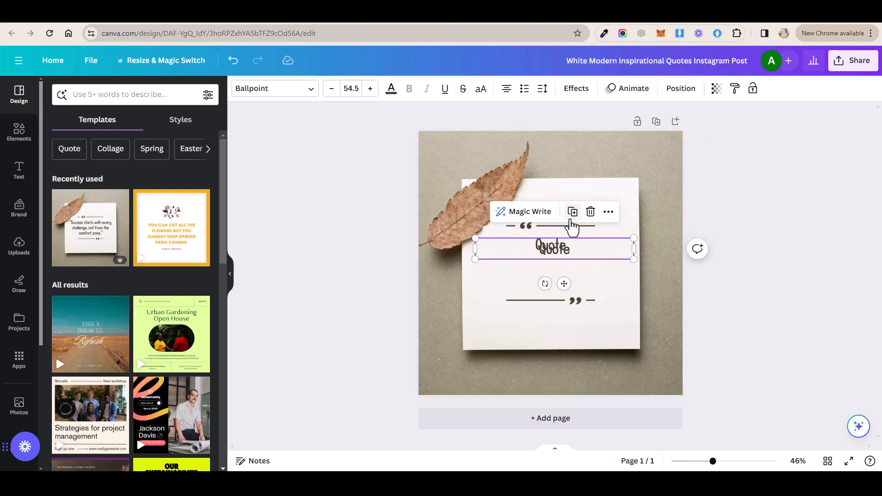
{"action": "left_click_drag", "start_coordinate": [553, 247], "coordinate": [553, 320]}
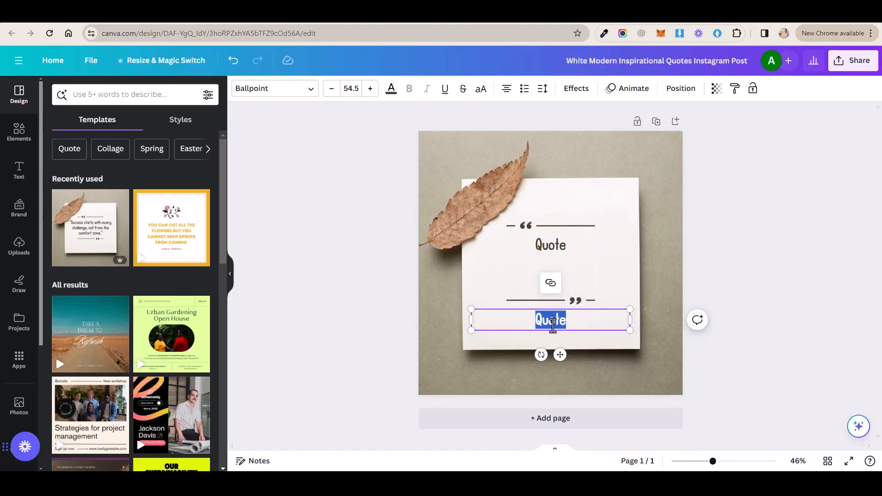
{"action": "left_click", "coordinate": [550, 244]}
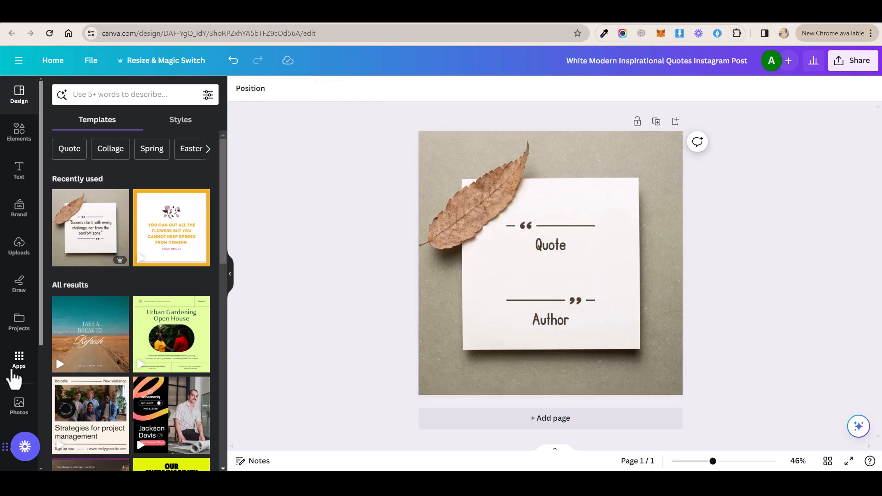
Step: Open Bulk create from Apps, choose manual data entry, and clear the sample names and emails
{"action": "left_click", "coordinate": [19, 360]}
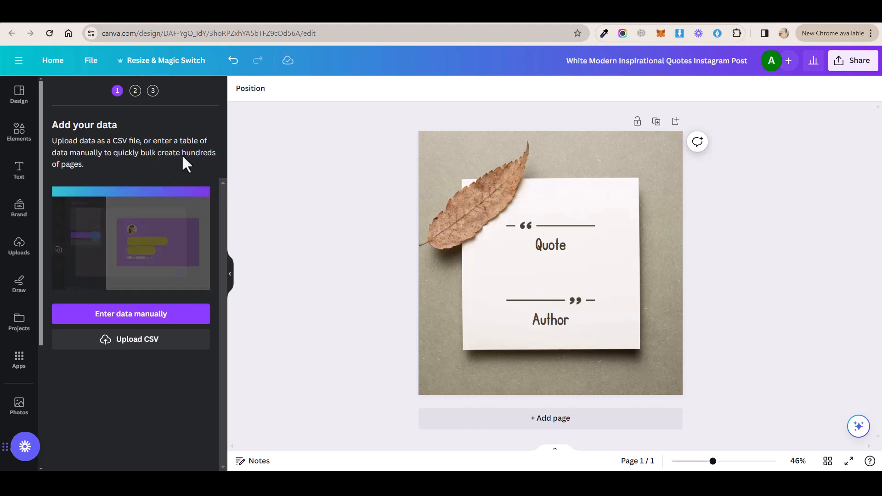
{"action": "left_click", "coordinate": [130, 314]}
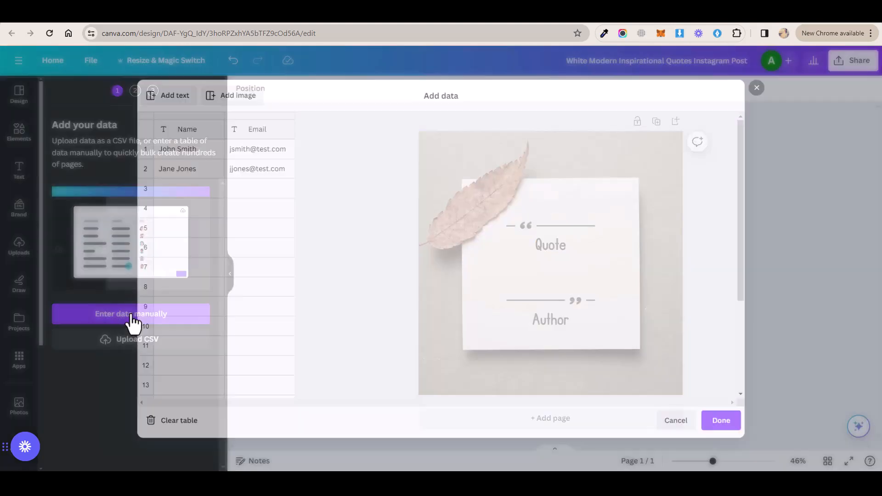
{"action": "left_click", "coordinate": [131, 314]}
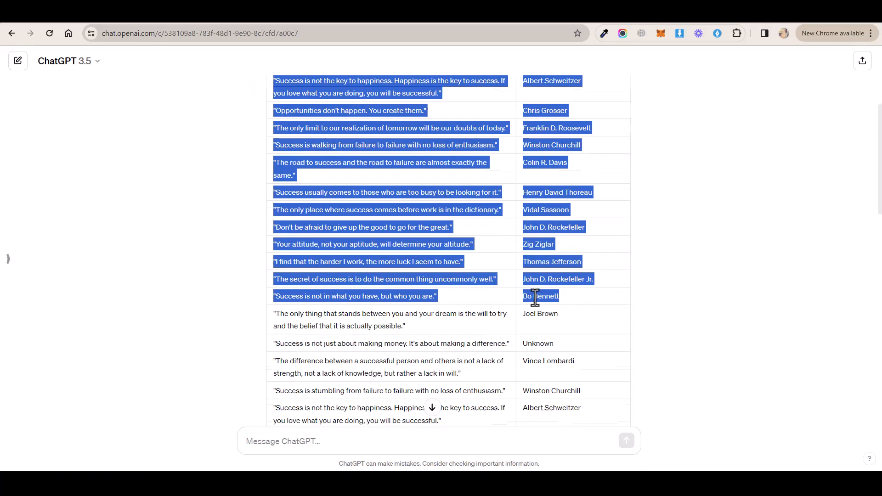
{"action": "scroll", "scroll_direction": "down", "scroll_amount": 3}
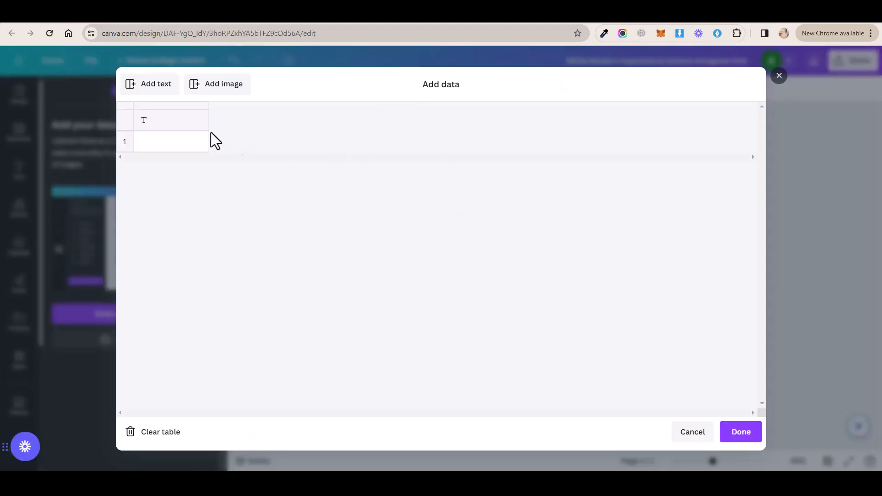
Step: Paste the ChatGPT quote and author table into the data grid and confirm with Done
{"action": "right_click", "coordinate": [168, 119]}
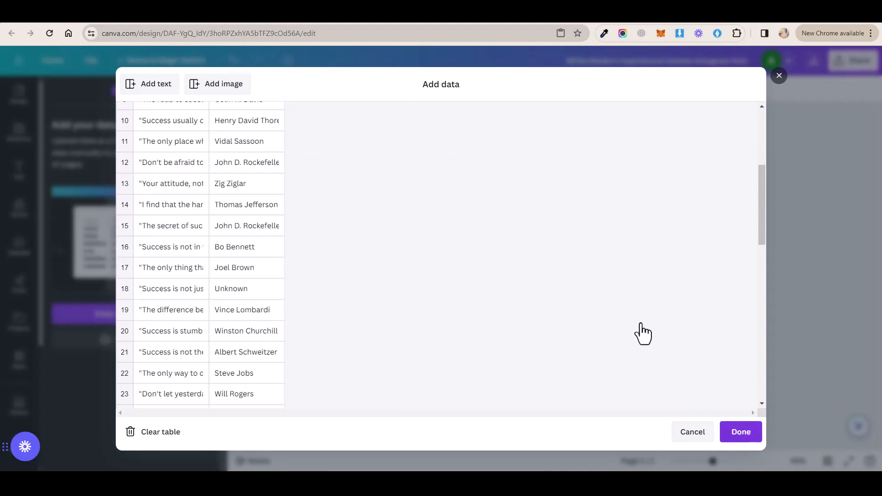
{"action": "left_click", "coordinate": [740, 432]}
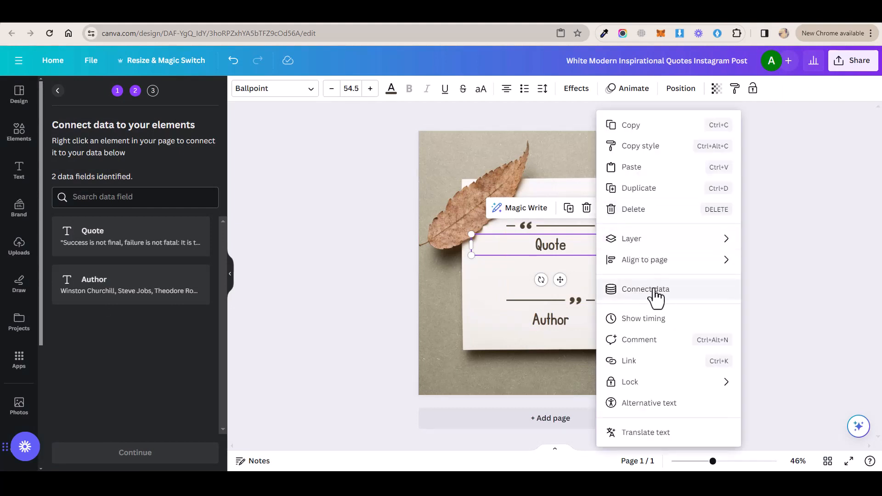
Step: Link the Quote text box to the Quote field and the Author line to Author
{"action": "left_click", "coordinate": [644, 289]}
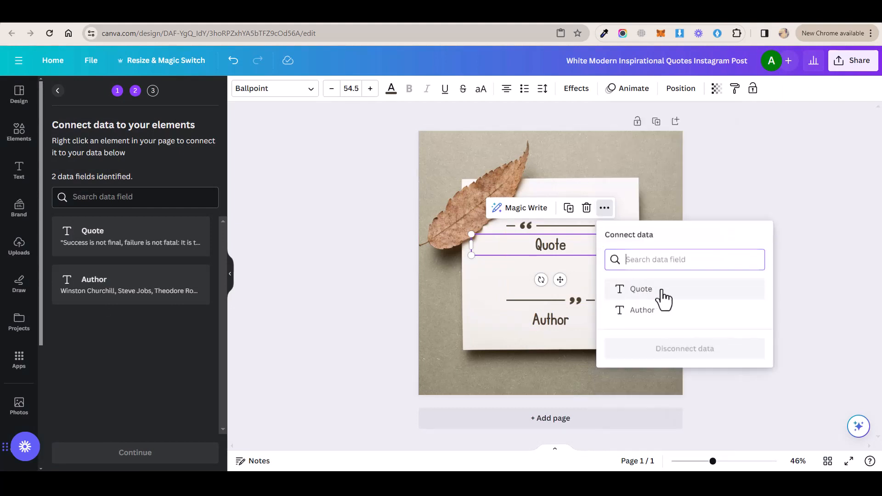
{"action": "left_click", "coordinate": [640, 288]}
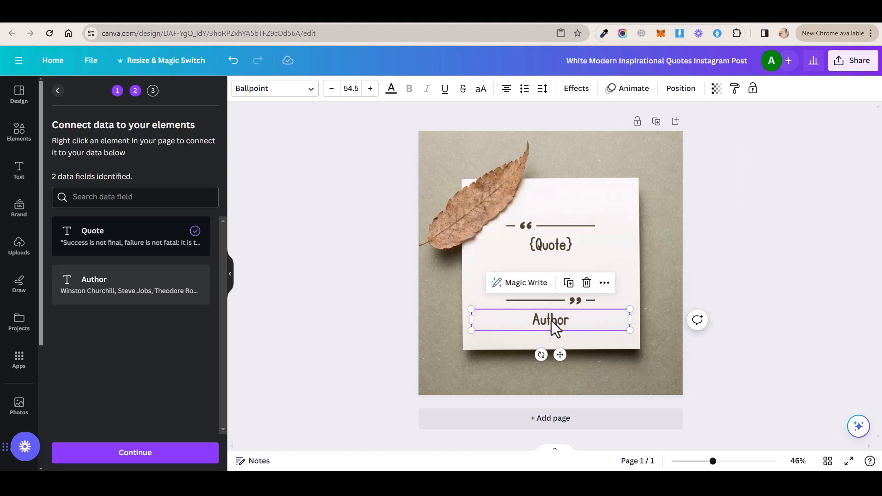
{"action": "right_click", "coordinate": [550, 319]}
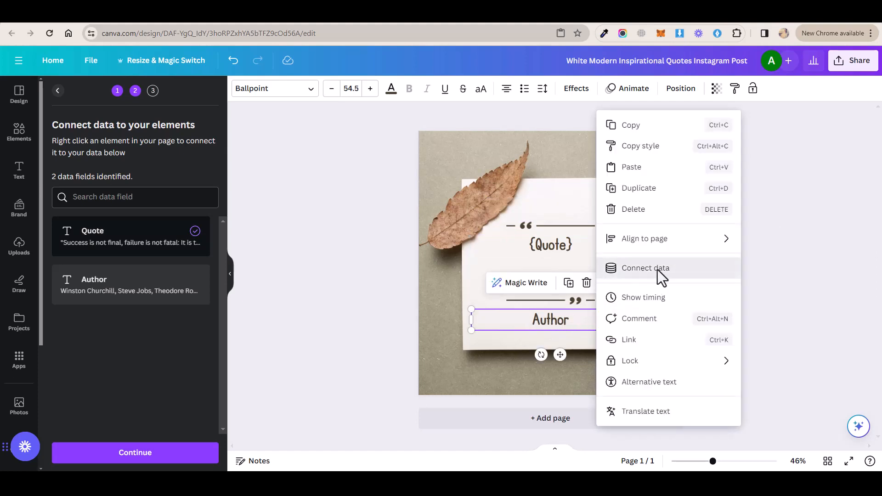
{"action": "left_click", "coordinate": [644, 268]}
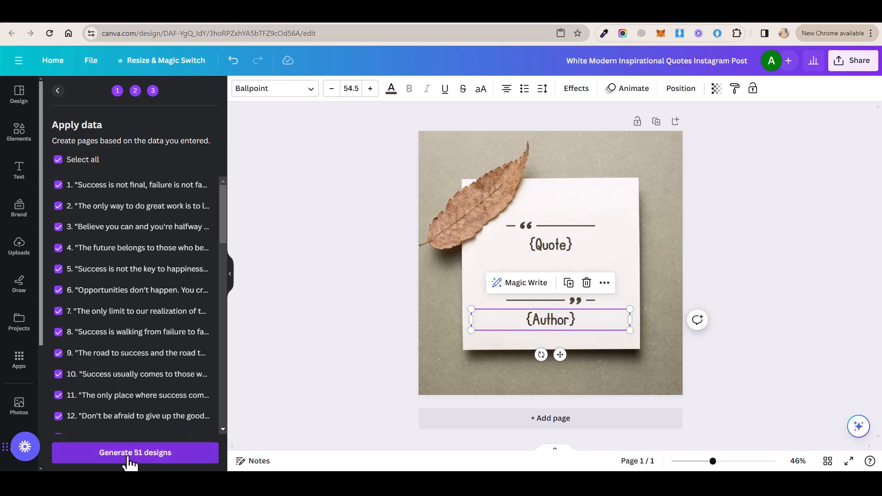
{"action": "mouse_move", "coordinate": [158, 459]}
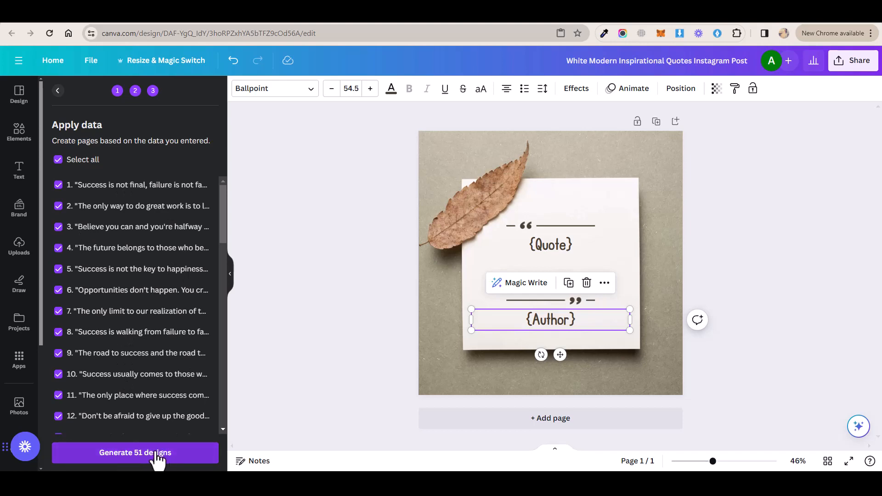
Step: Generate the 51 designs and scroll through the Bulk 1 pages
{"action": "left_click", "coordinate": [135, 452]}
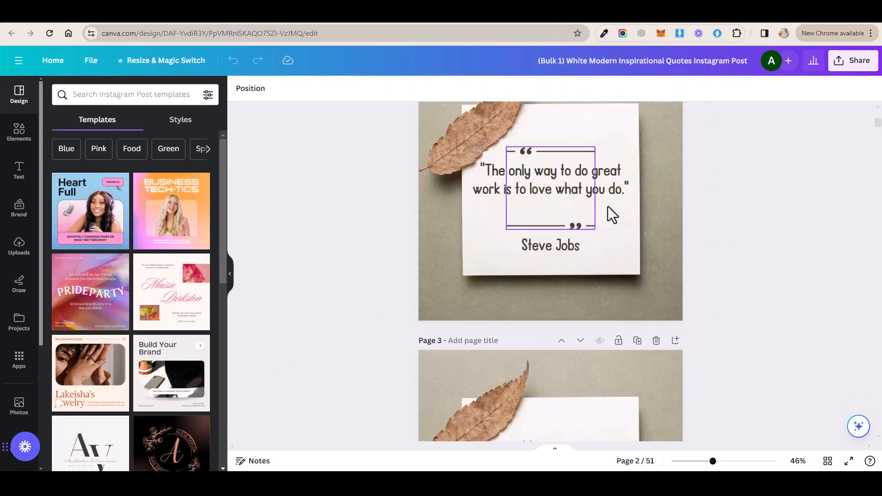
{"action": "scroll", "scroll_direction": "down", "scroll_amount": 3}
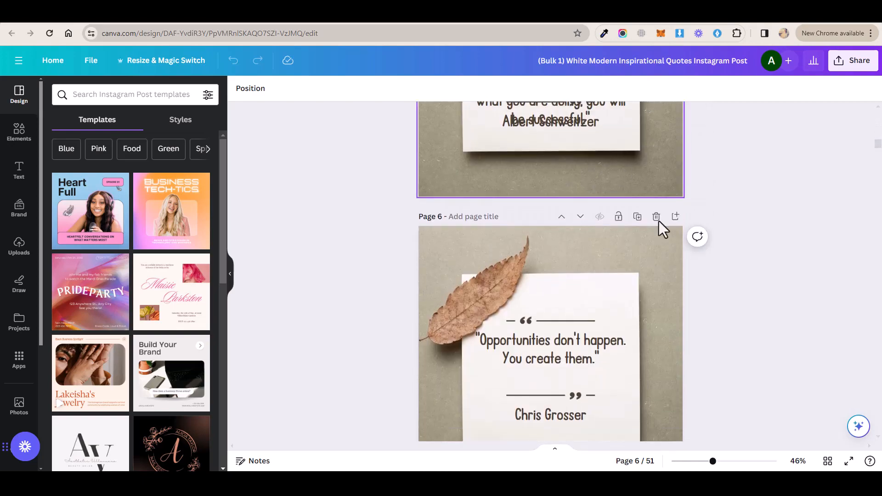
{"action": "scroll", "scroll_direction": "down", "scroll_amount": 3}
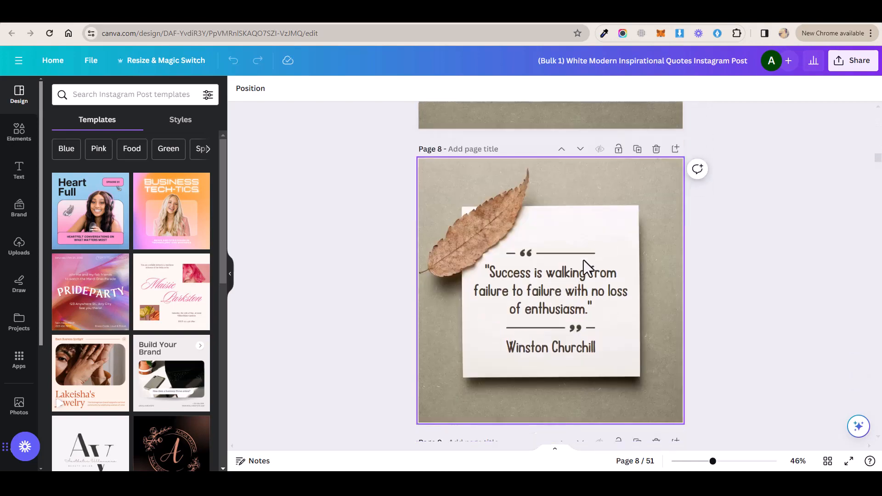
{"action": "scroll", "scroll_direction": "down", "scroll_amount": 3}
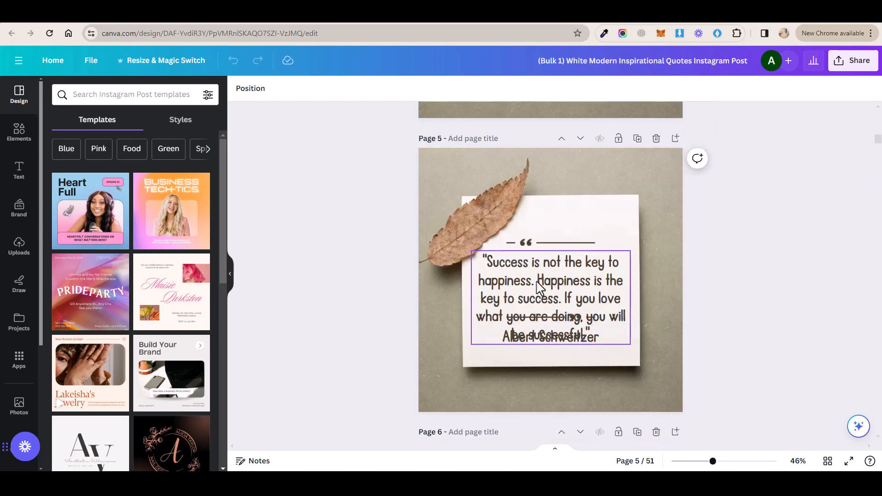
Step: Inspect the quote text on a page and reopen the Design tab
{"action": "left_click", "coordinate": [551, 298]}
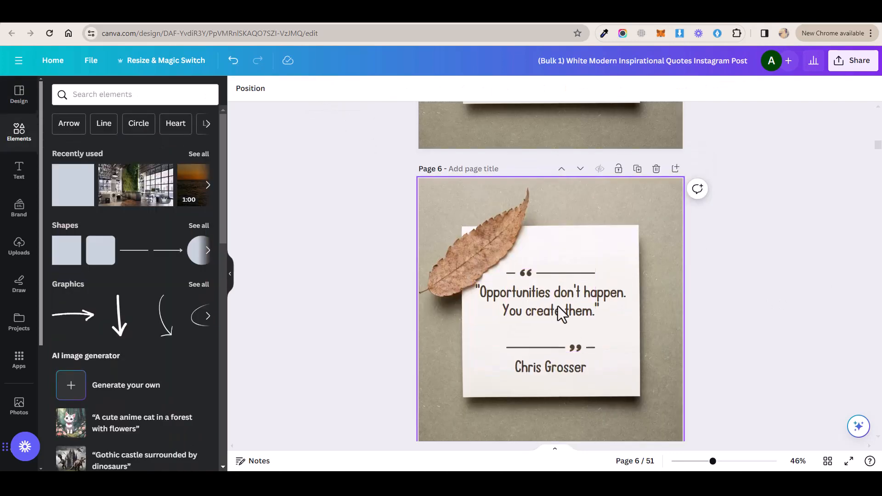
{"action": "left_click", "coordinate": [550, 301]}
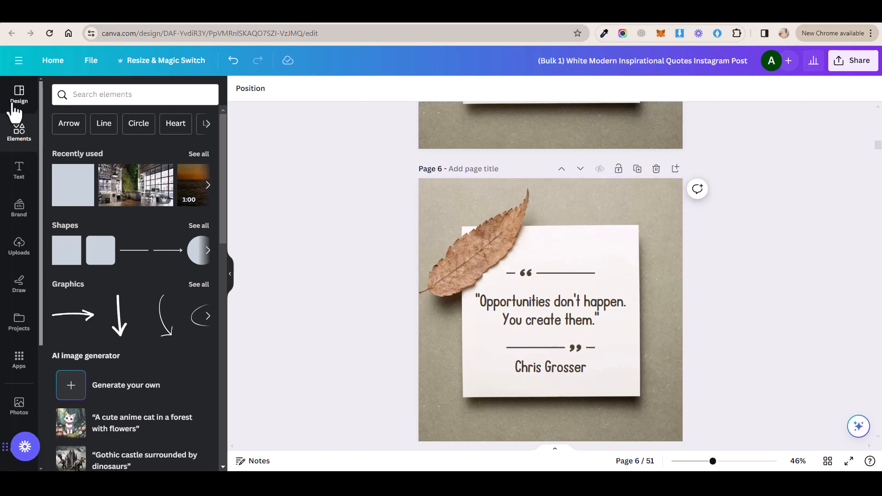
{"action": "left_click", "coordinate": [19, 95]}
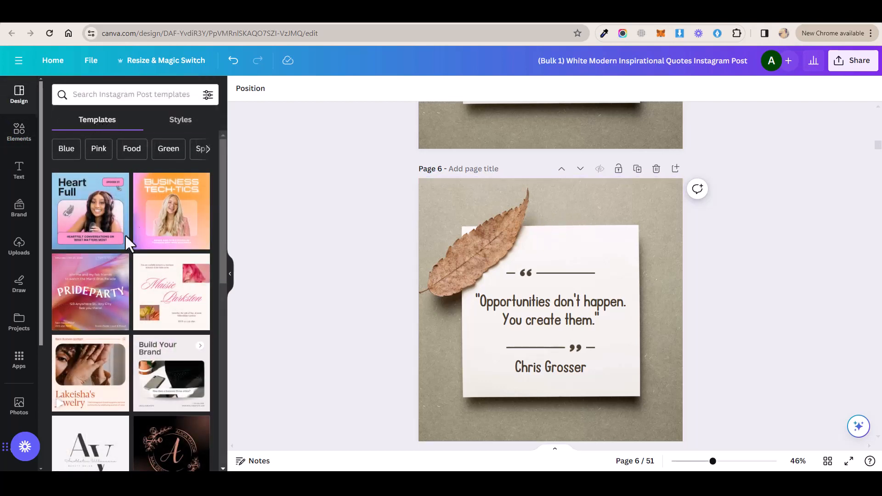
{"action": "left_click", "coordinate": [549, 310]}
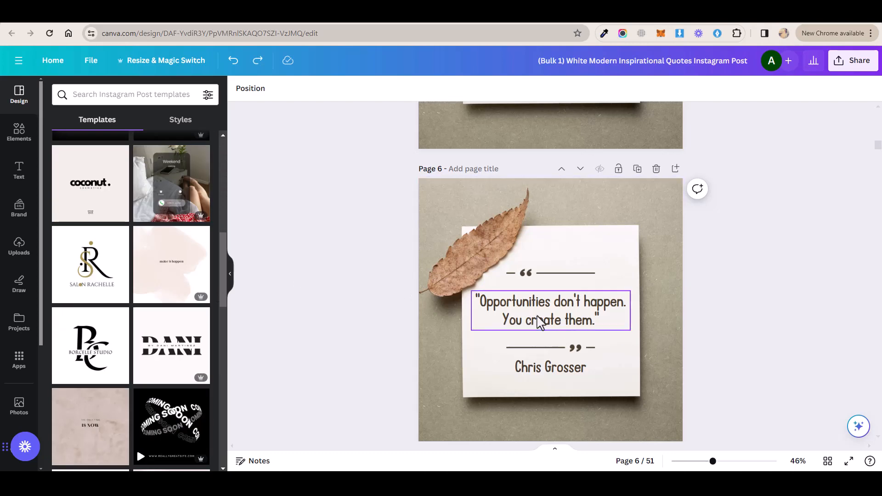
Step: Change the page 6 quote to Knewave at size 56.5, keeping its text colour
{"action": "left_click", "coordinate": [551, 310]}
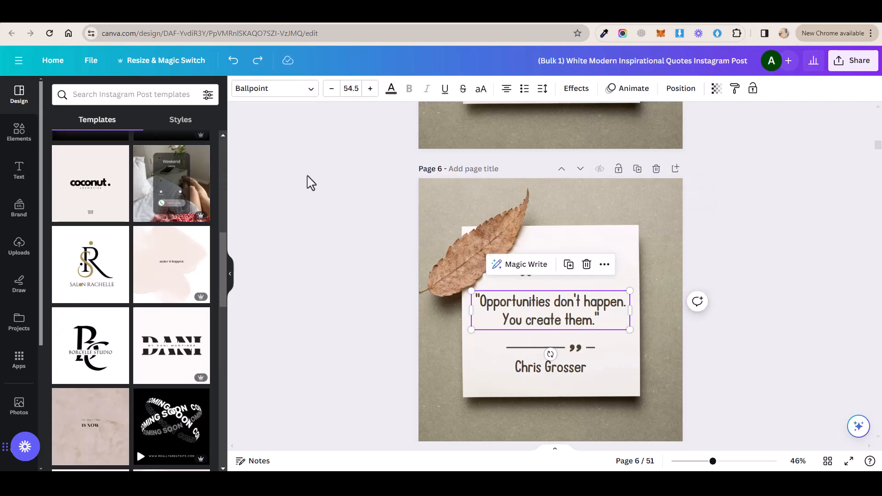
{"action": "left_click", "coordinate": [274, 88]}
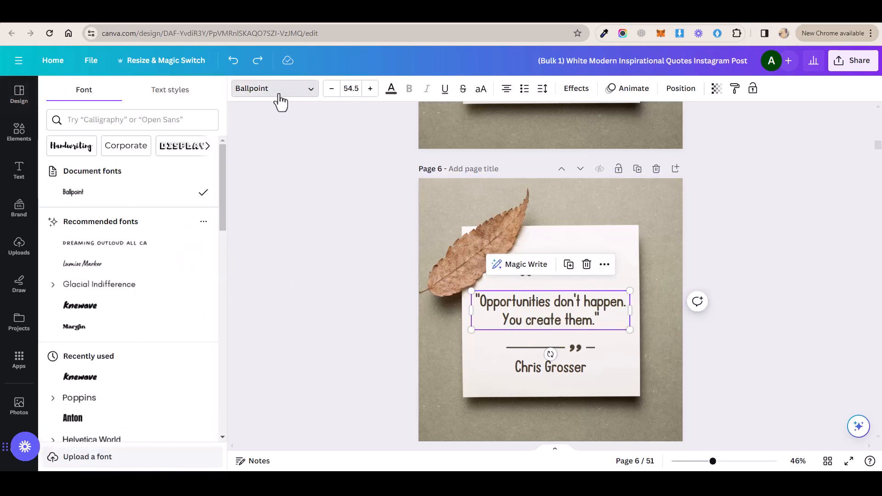
{"action": "left_click", "coordinate": [80, 305]}
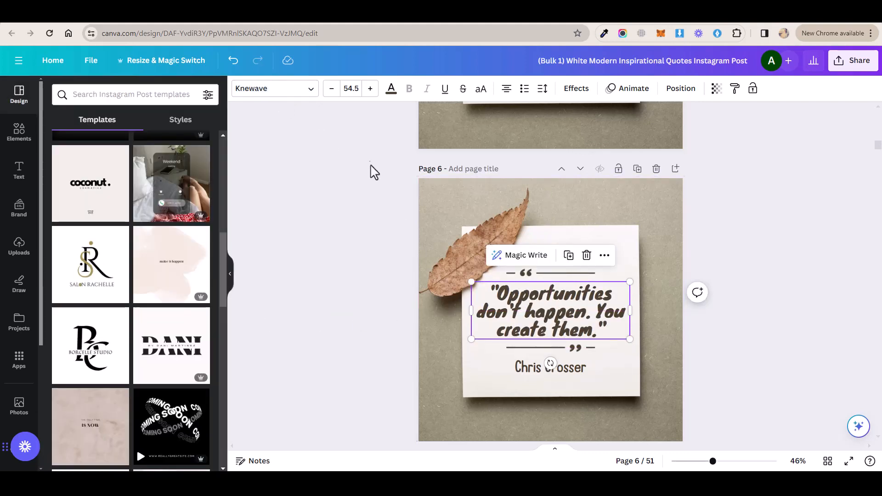
{"action": "left_click", "coordinate": [369, 88]}
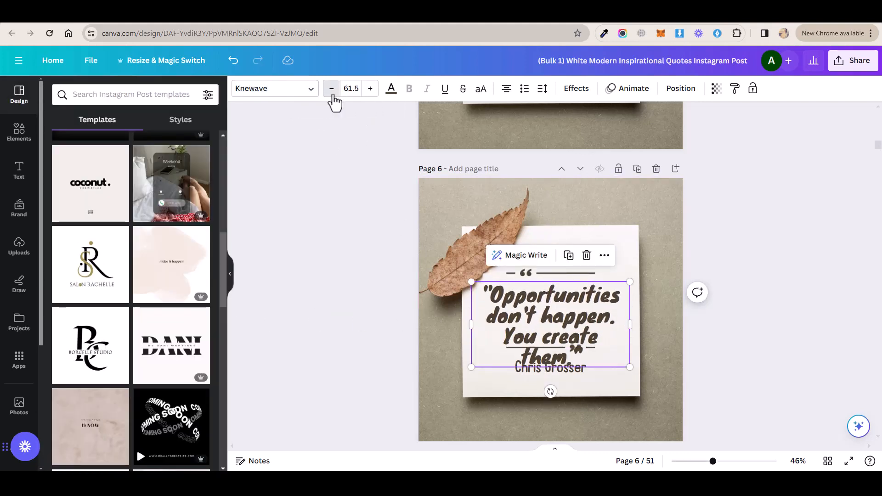
{"action": "left_click", "coordinate": [331, 88]}
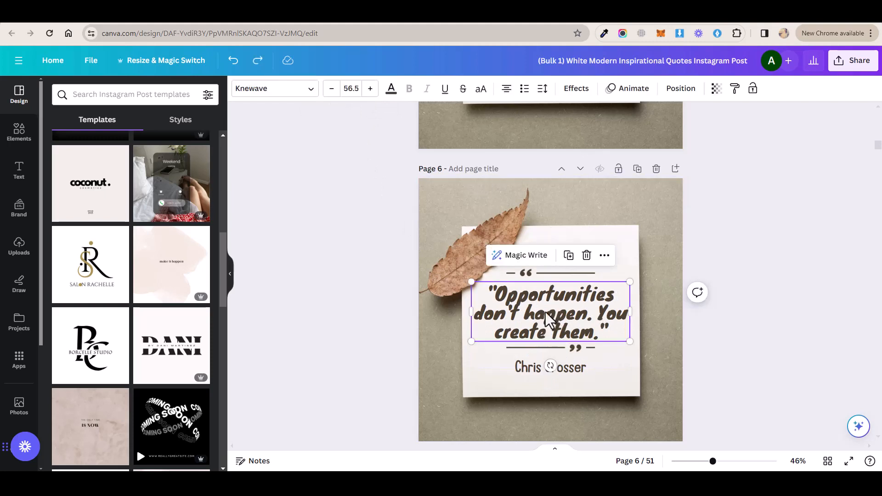
{"action": "left_click", "coordinate": [391, 89]}
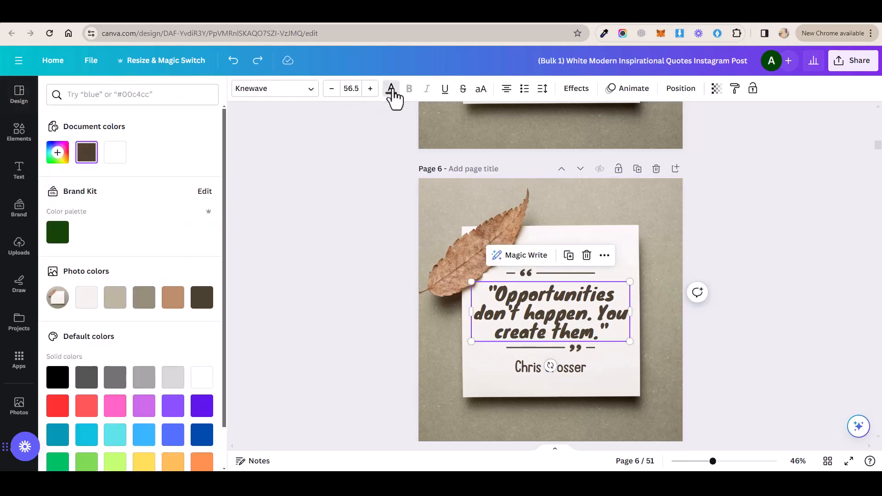
{"action": "left_click", "coordinate": [144, 297]}
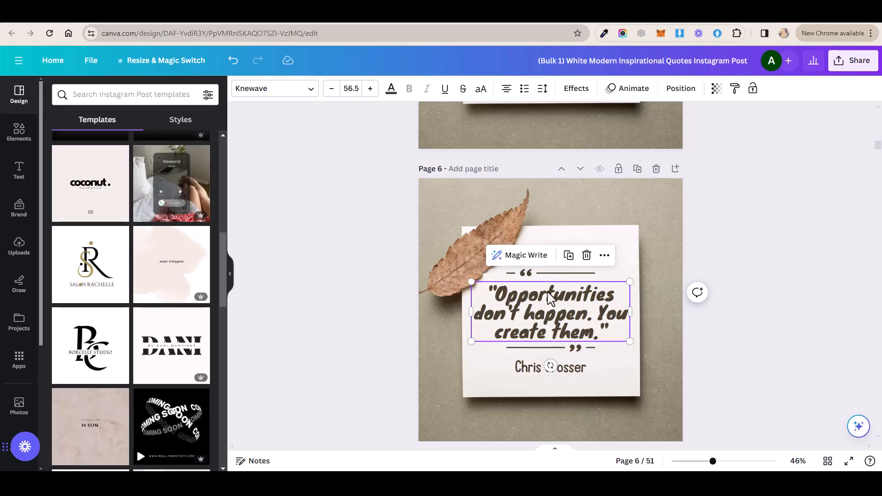
{"action": "left_click", "coordinate": [575, 88]}
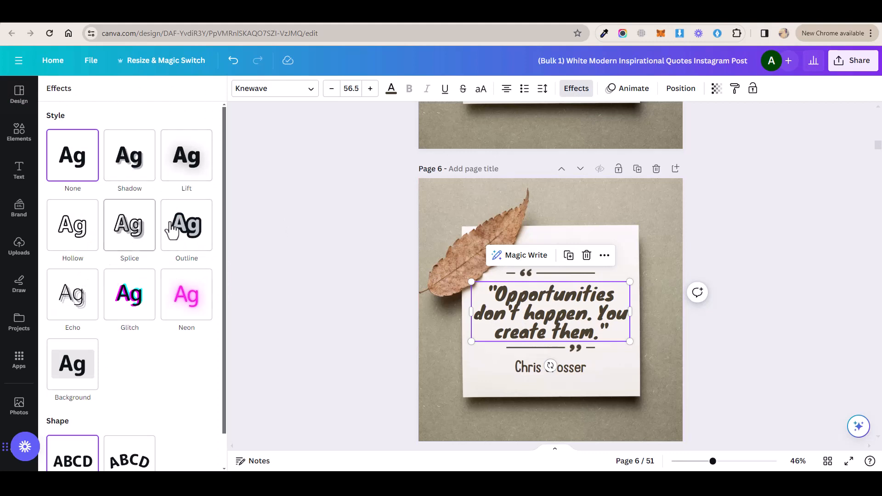
Step: Test Background with a new colour, Glitch and Outline effects, ending with plain Knewave lettering
{"action": "left_click", "coordinate": [73, 363]}
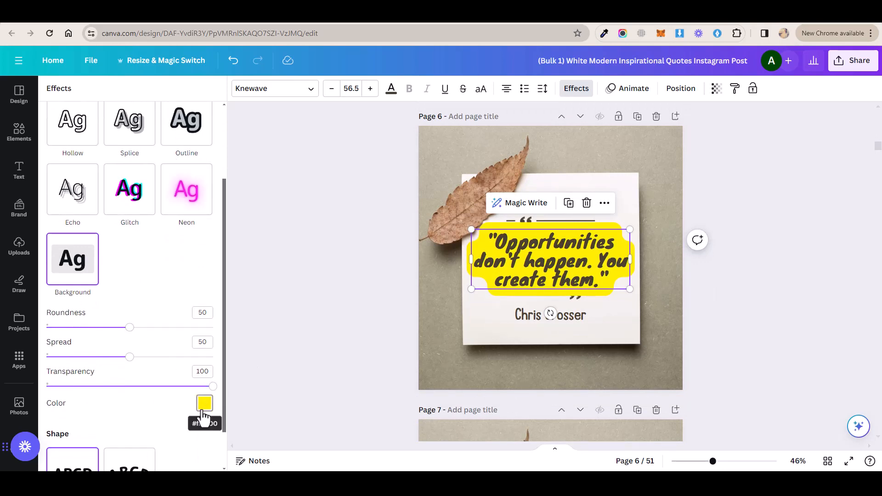
{"action": "left_click", "coordinate": [204, 403]}
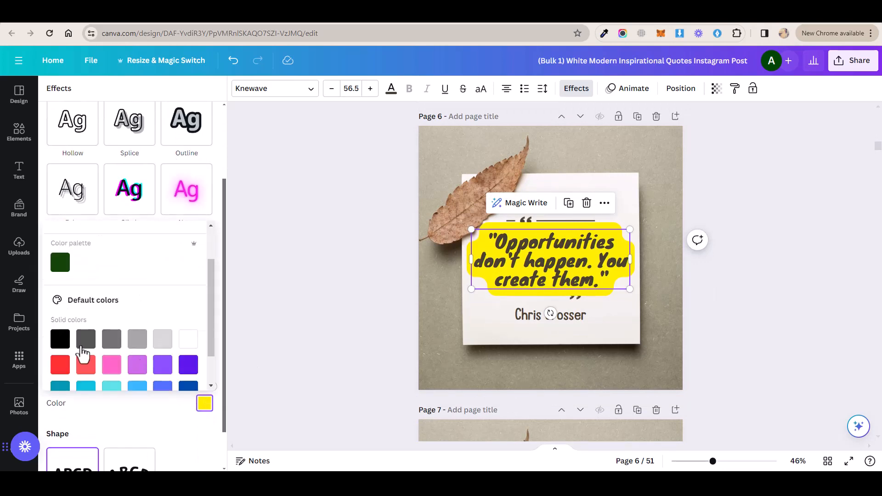
{"action": "left_click", "coordinate": [137, 338]}
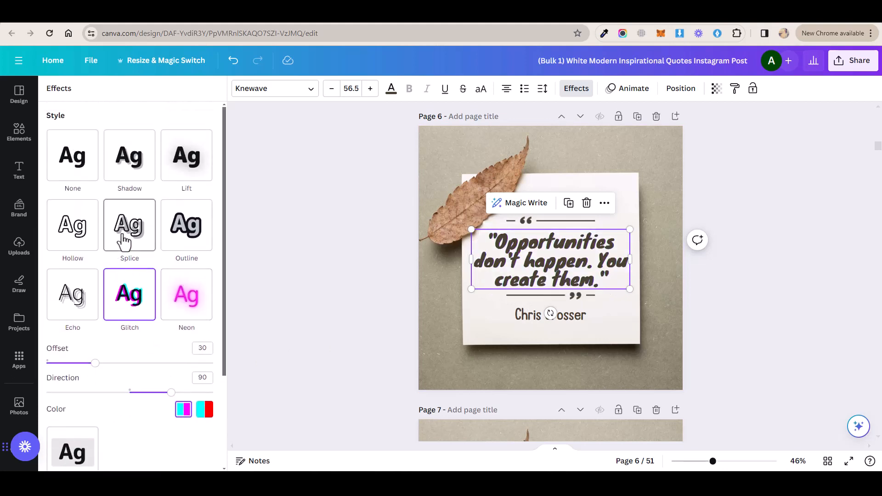
{"action": "left_click", "coordinate": [186, 225]}
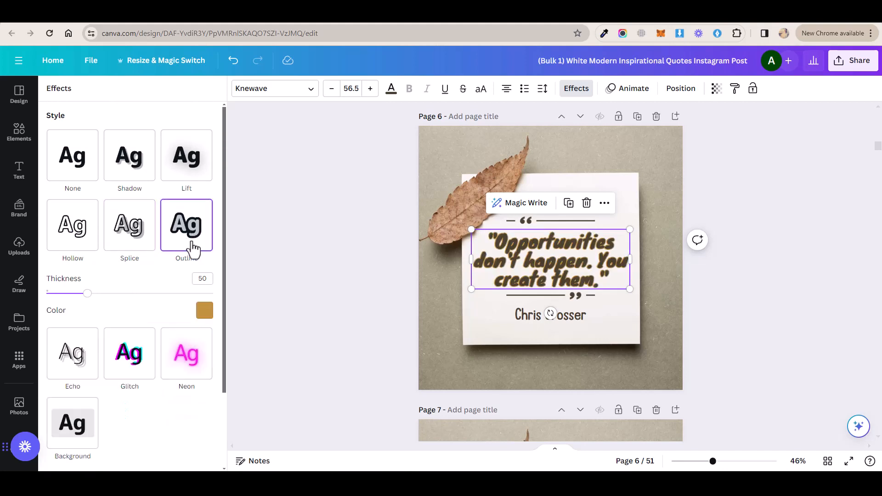
{"action": "left_click", "coordinate": [72, 223]}
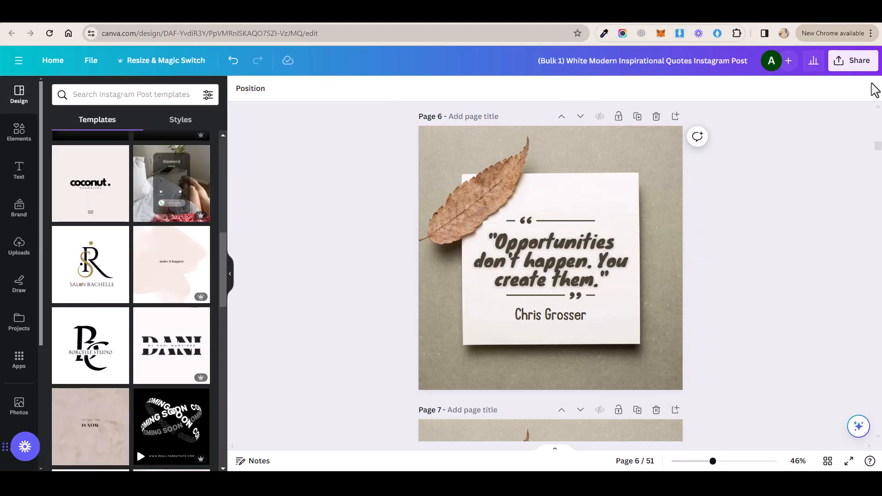
Step: Download the design from Share > Download as PNG with All pages (51) selected
{"action": "left_click", "coordinate": [852, 60]}
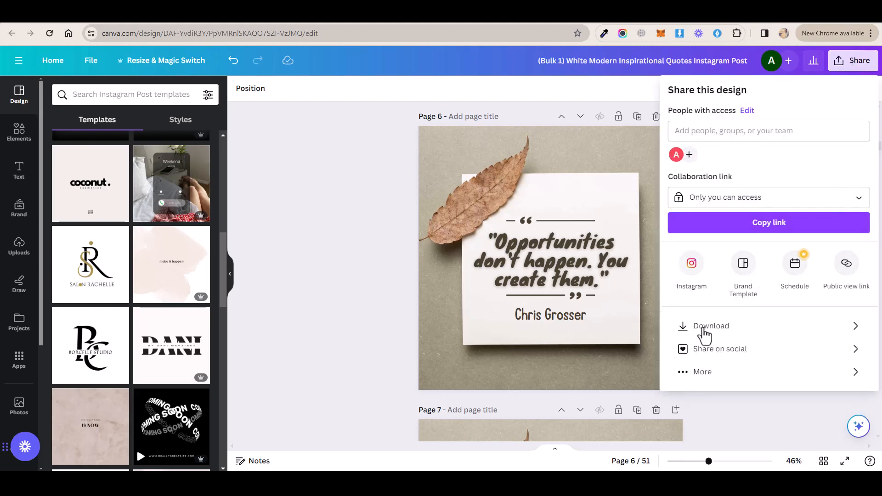
{"action": "left_click", "coordinate": [709, 325]}
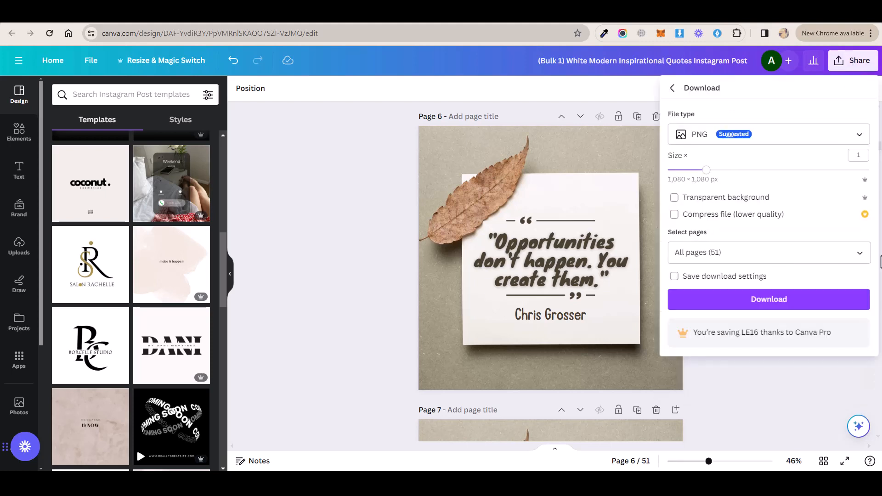
{"action": "left_click", "coordinate": [768, 252]}
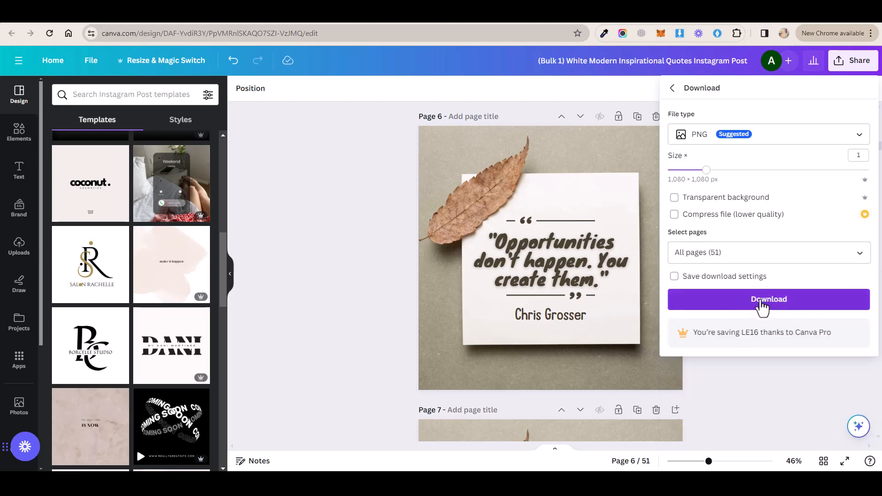
{"action": "left_click", "coordinate": [768, 299]}
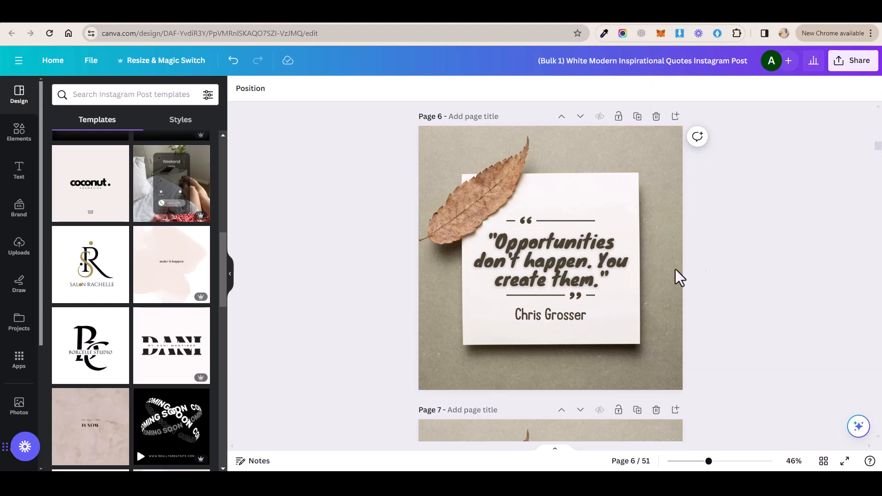
{"action": "mouse_move", "coordinate": [792, 220]}
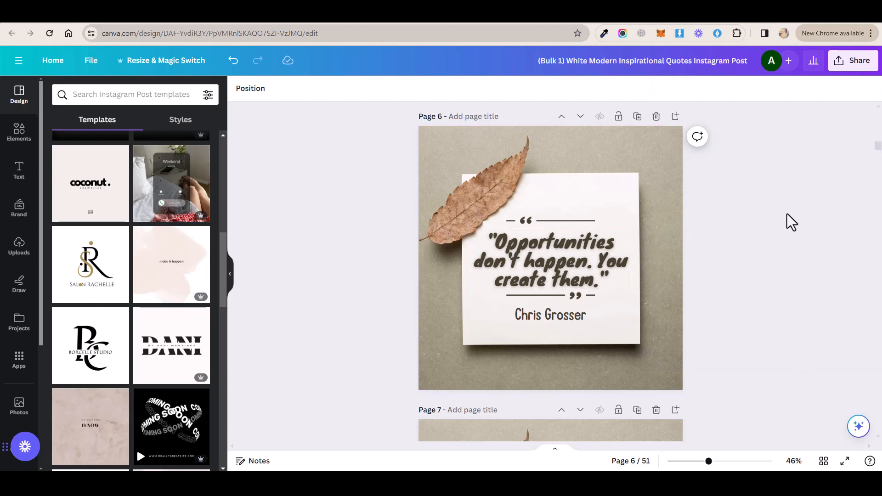